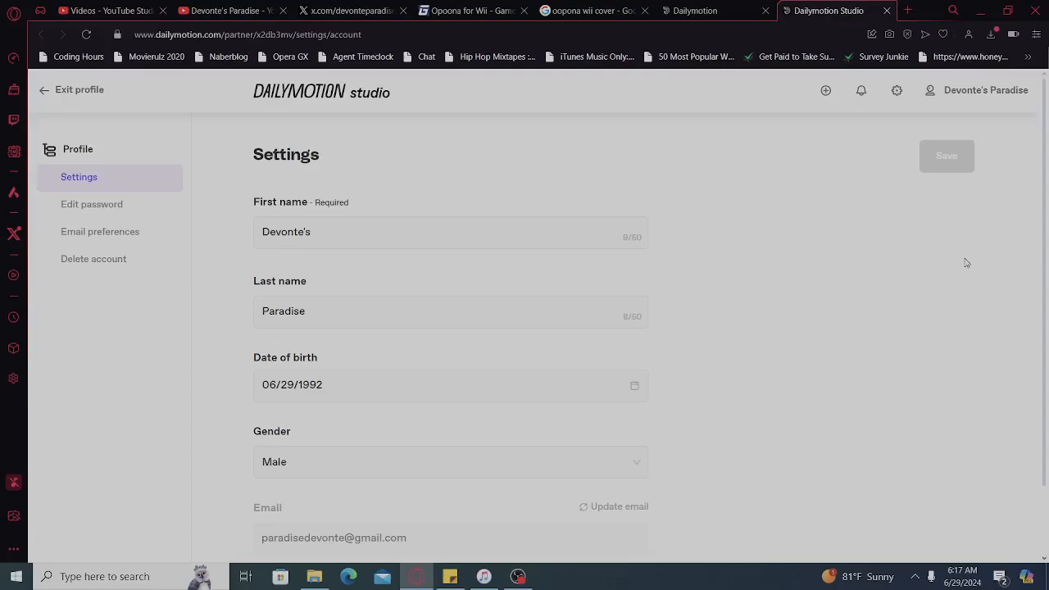
pyautogui.moveTo(1048, 216)
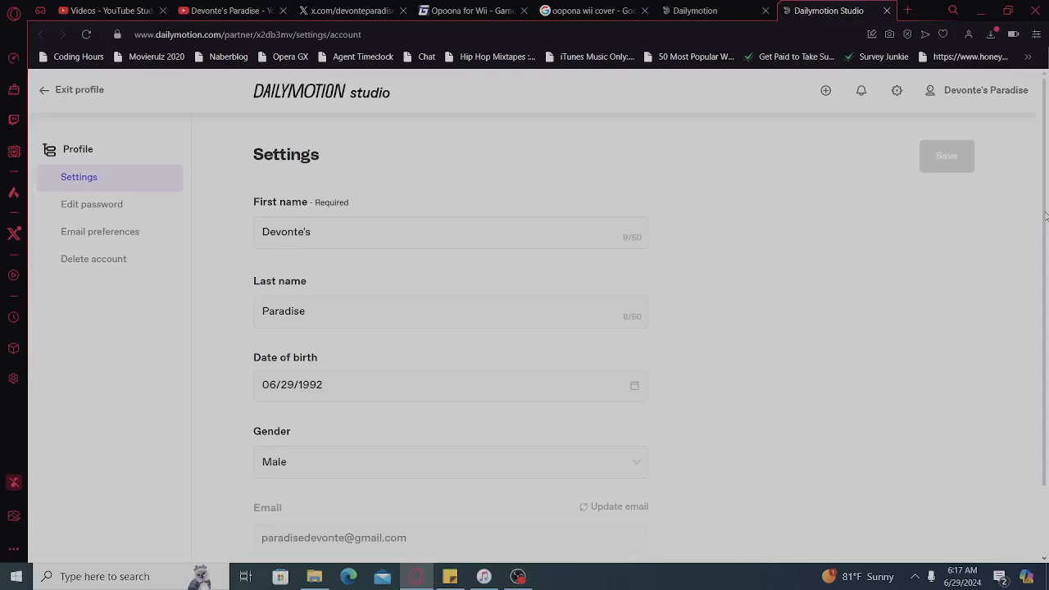
pyautogui.moveTo(1038, 220)
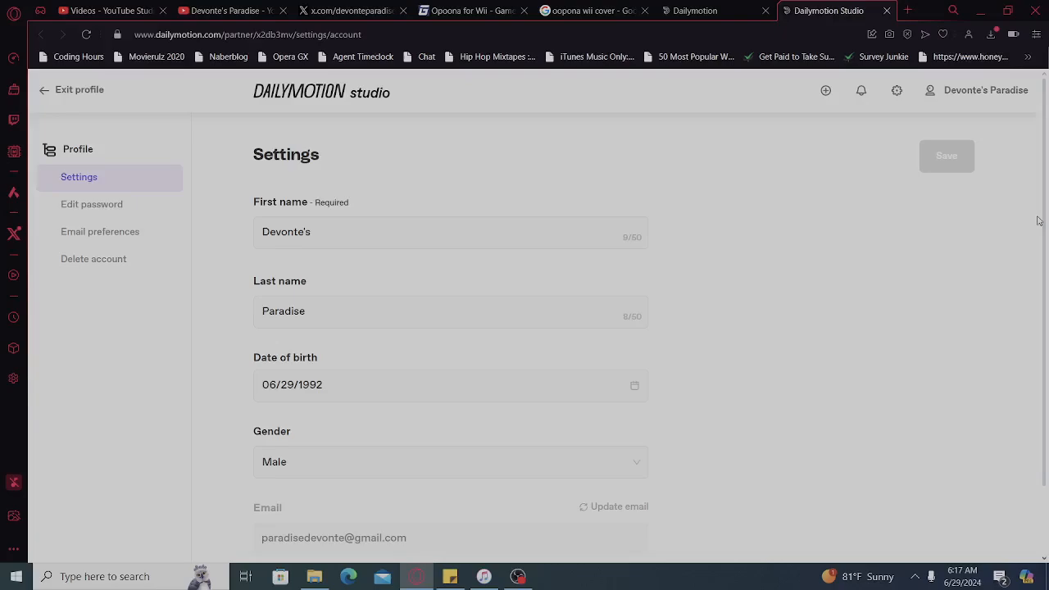
# - Scroll down through the profile settings fields (name, birth date, gender, email)
pyautogui.scroll(-3)
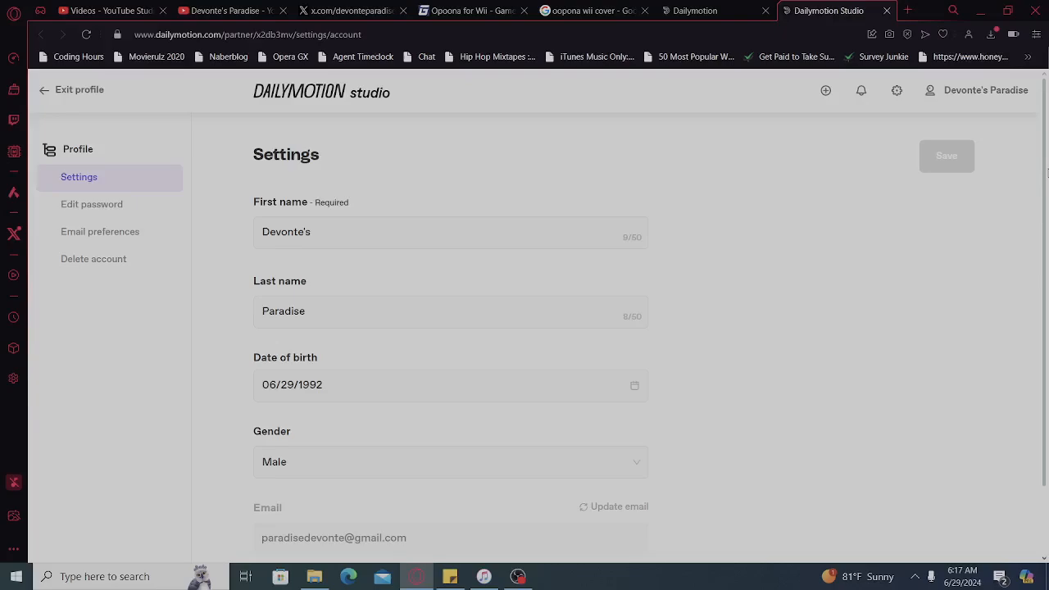
pyautogui.scroll(-3)
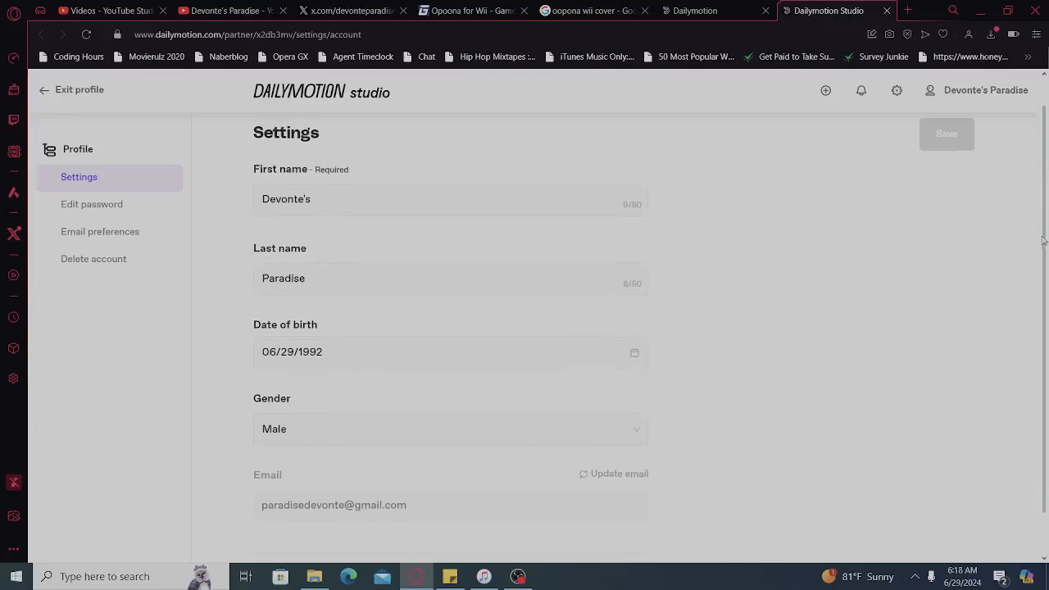
pyautogui.scroll(-3)
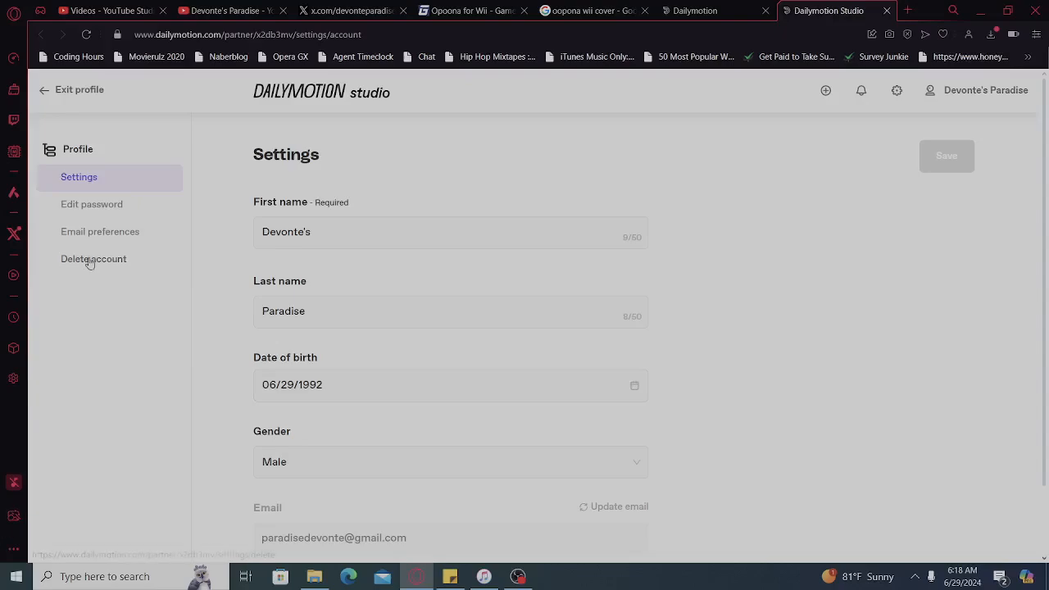
pyautogui.moveTo(221, 355)
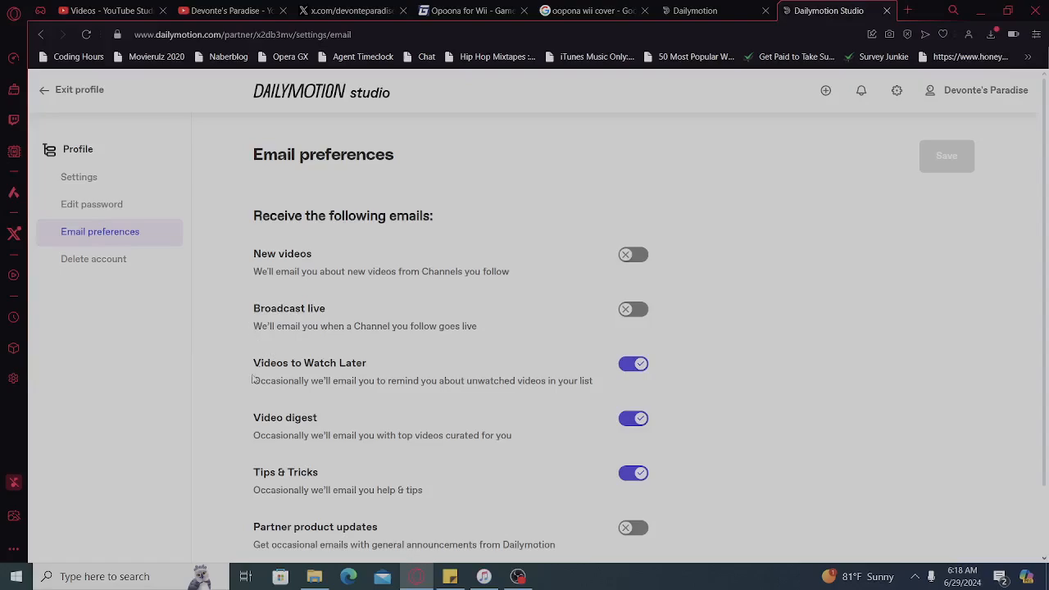
pyautogui.moveTo(524, 400)
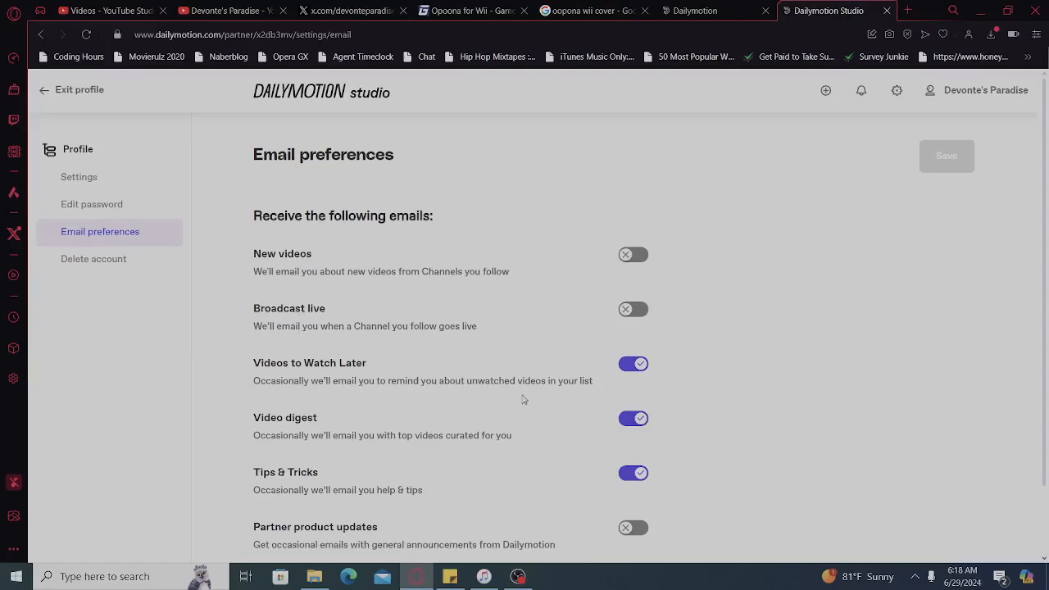
# - Turn off Videos to Watch Later emails, save the preferences, and return to profile settings
pyautogui.click(633, 364)
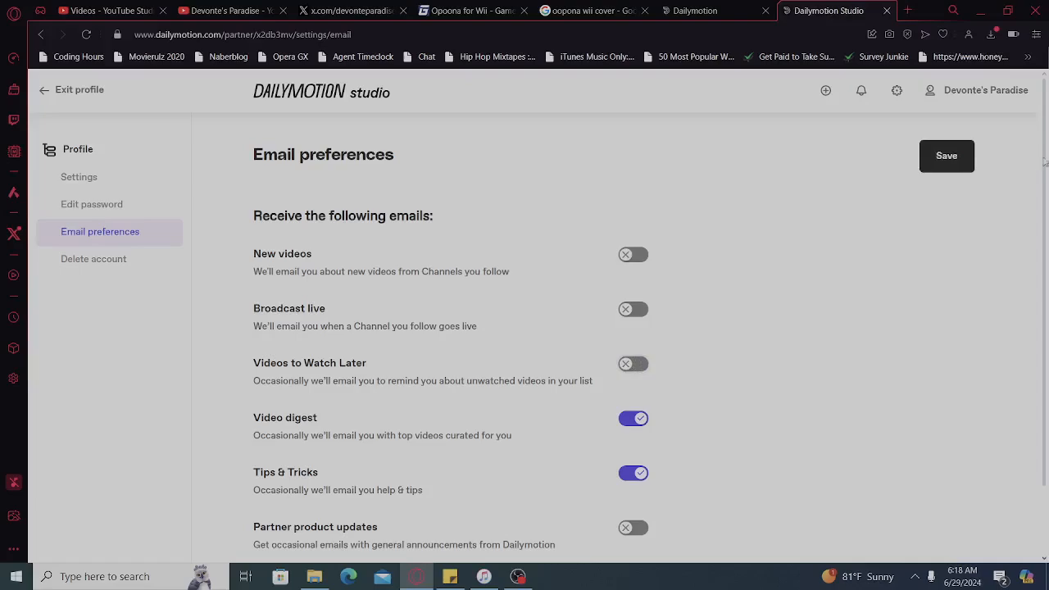
pyautogui.scroll(-3)
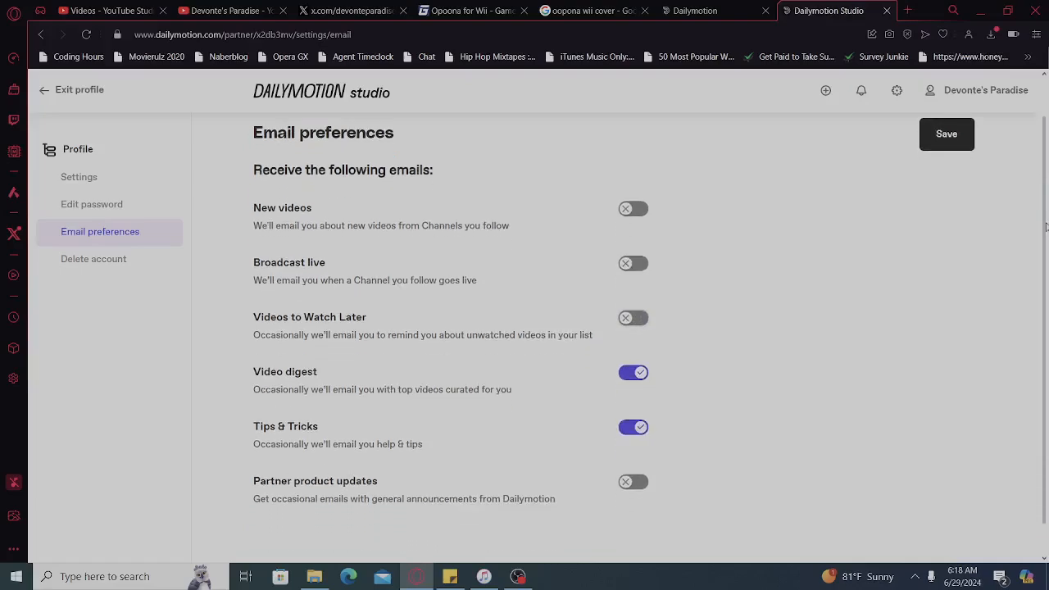
pyautogui.scroll(-3)
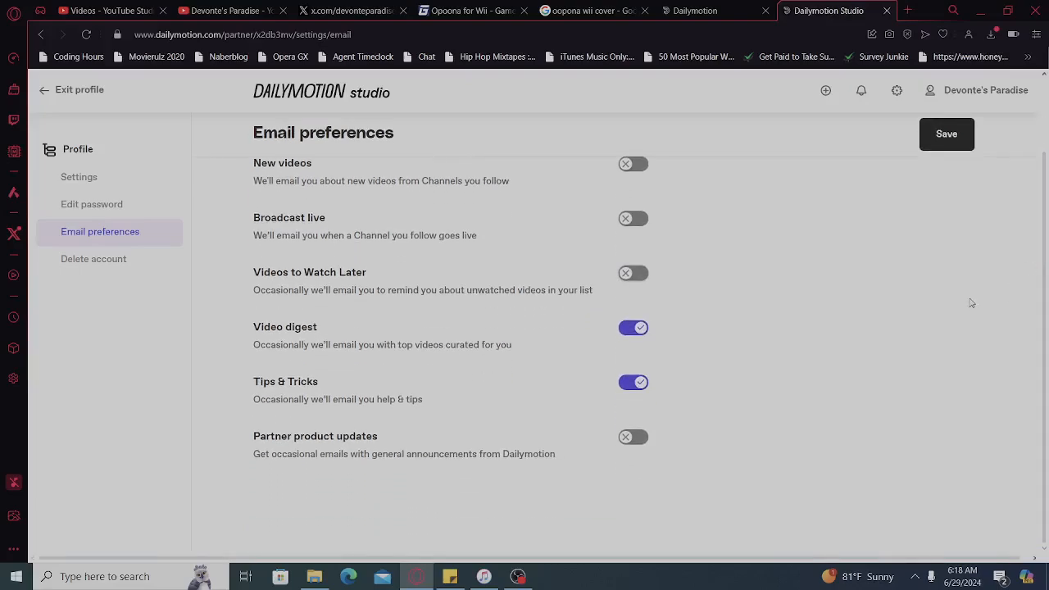
pyautogui.moveTo(947, 148)
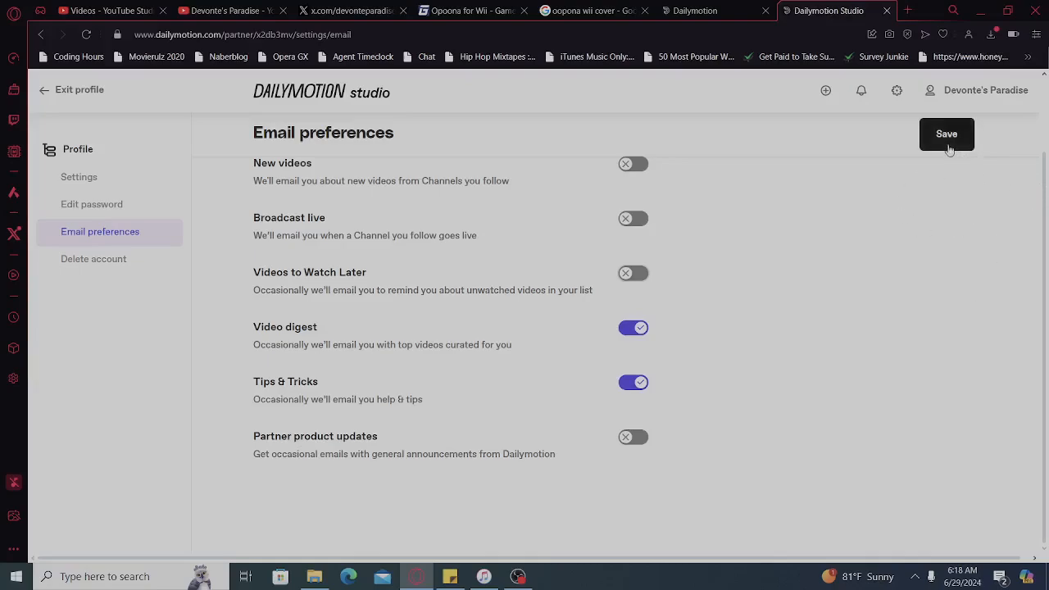
pyautogui.click(948, 135)
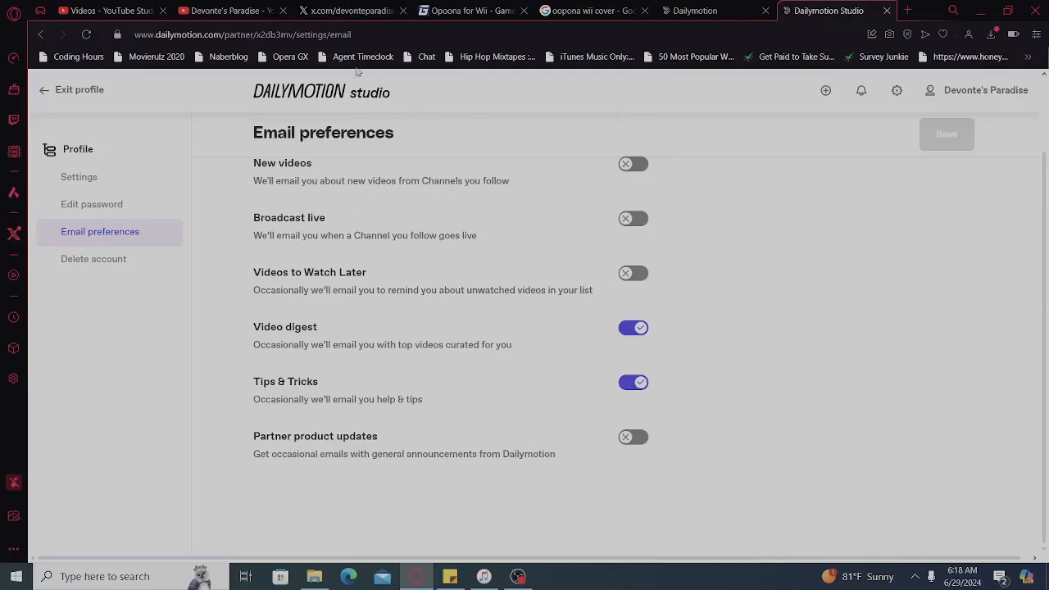
pyautogui.moveTo(975, 98)
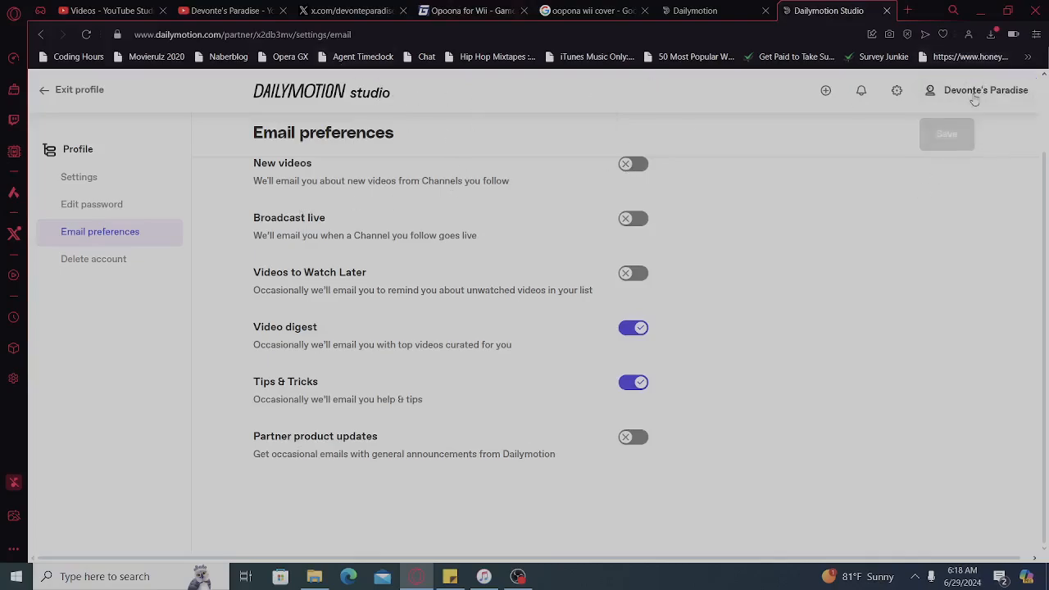
pyautogui.click(985, 90)
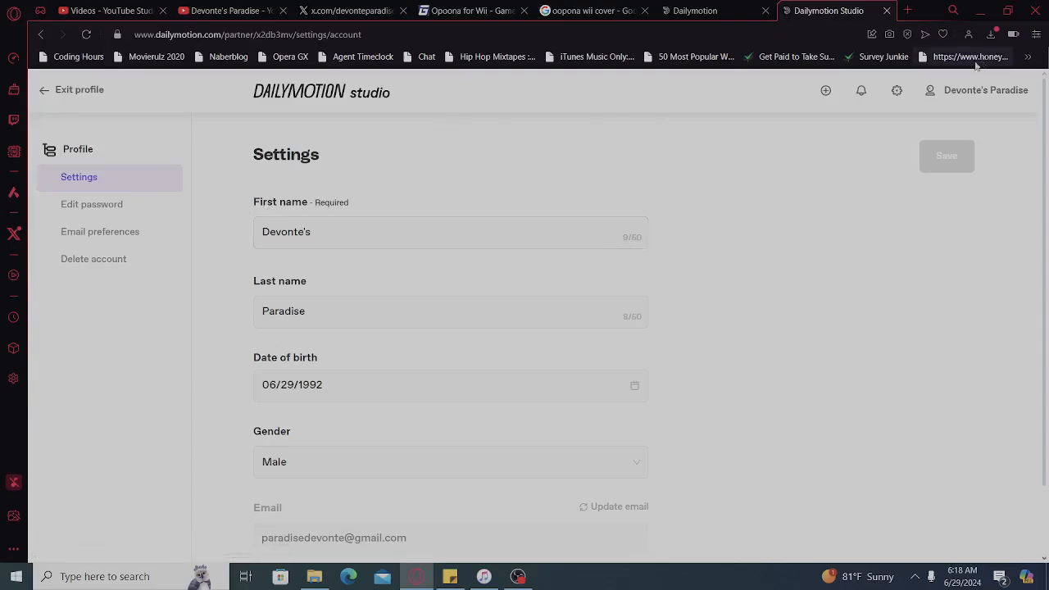
# - Exit the profile to the studio overview and reach Channel details via the Channel section
pyautogui.click(897, 90)
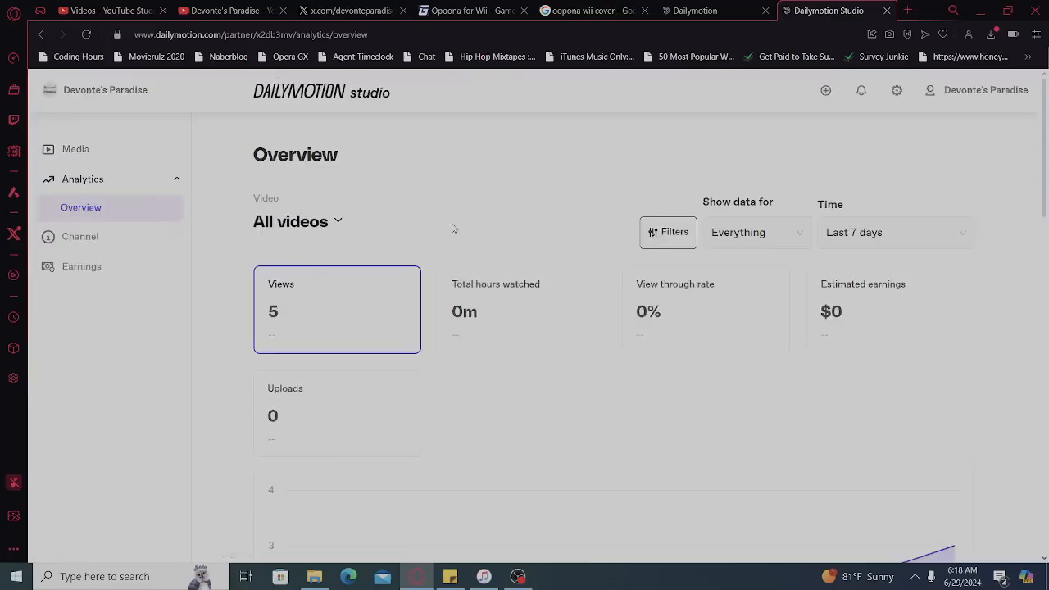
pyautogui.moveTo(860, 90)
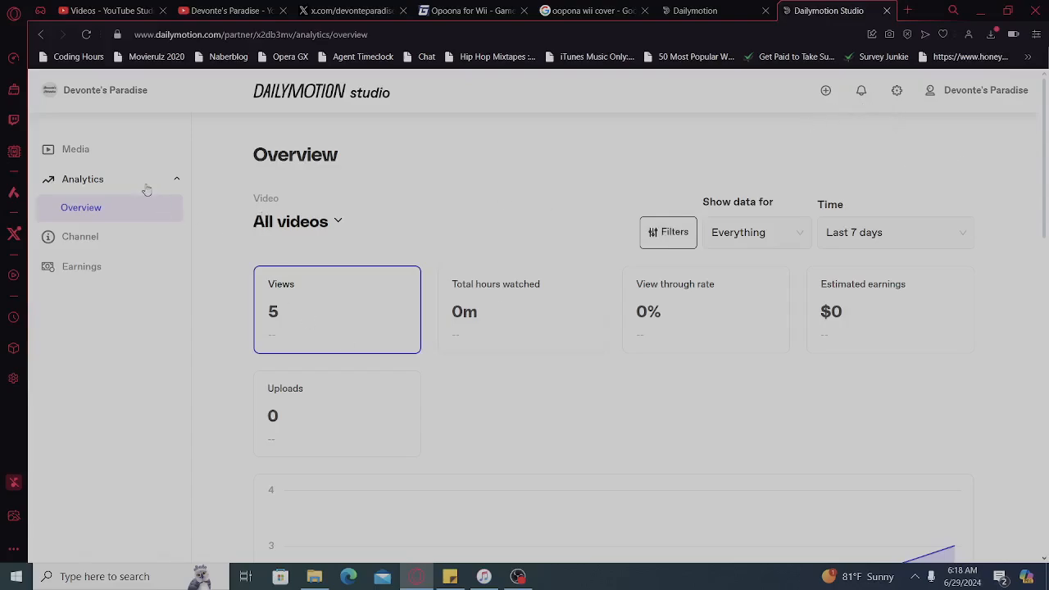
pyautogui.click(78, 236)
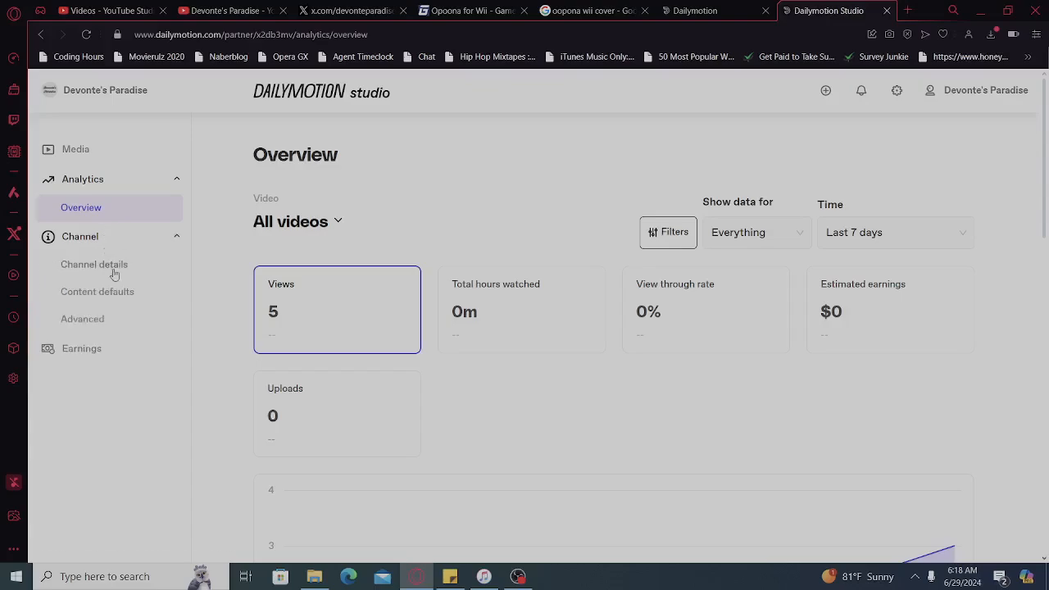
pyautogui.click(95, 264)
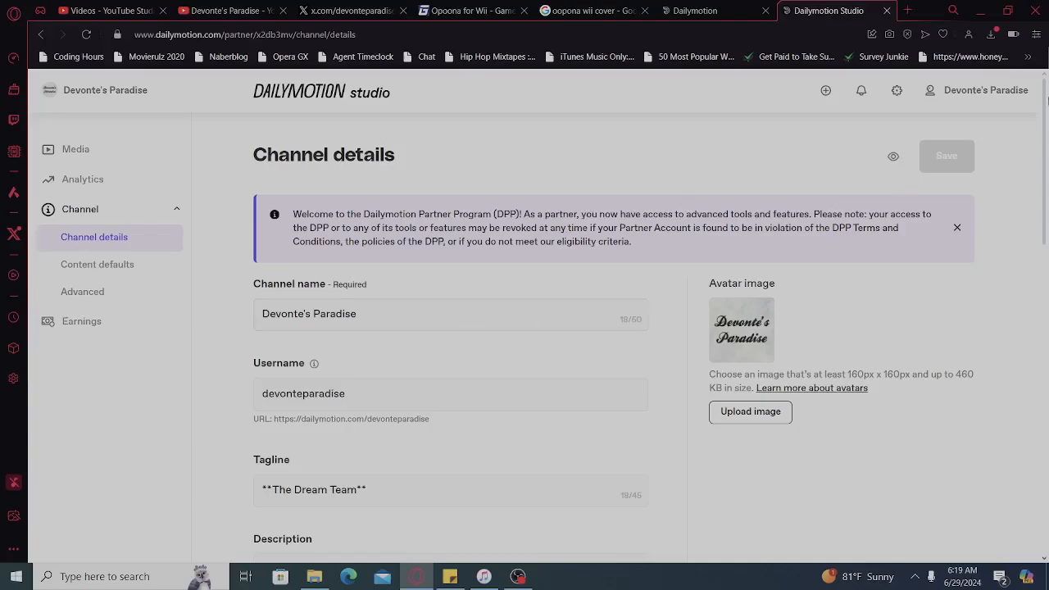
pyautogui.scroll(-3)
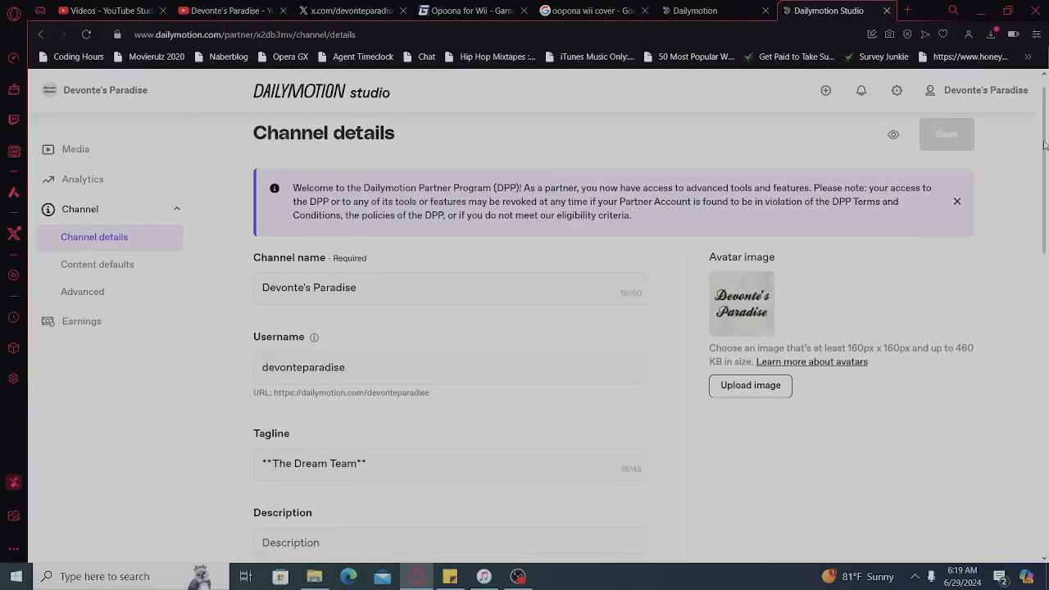
pyautogui.scroll(-3)
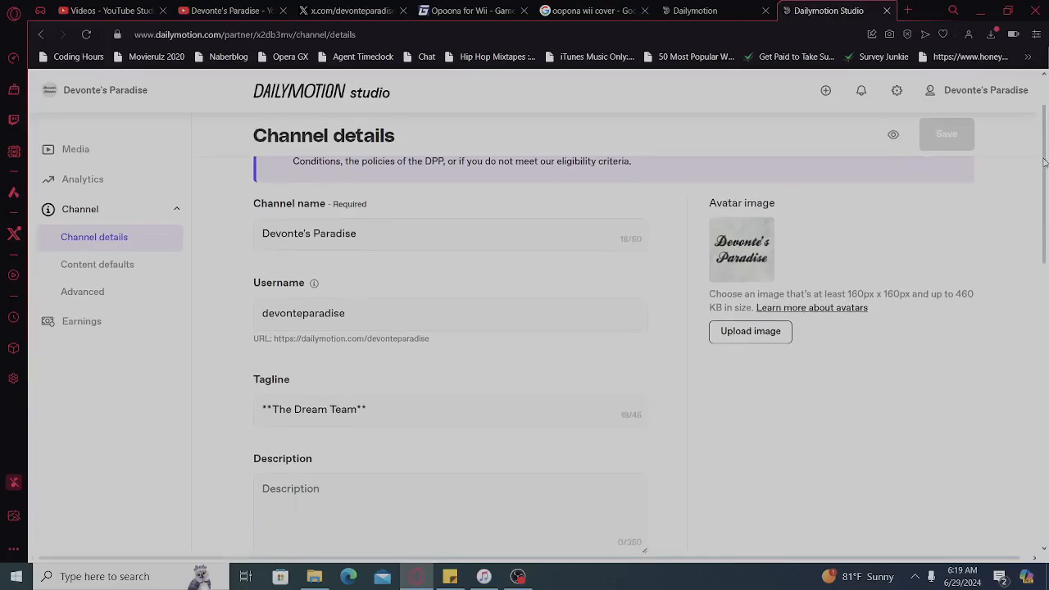
pyautogui.scroll(-3)
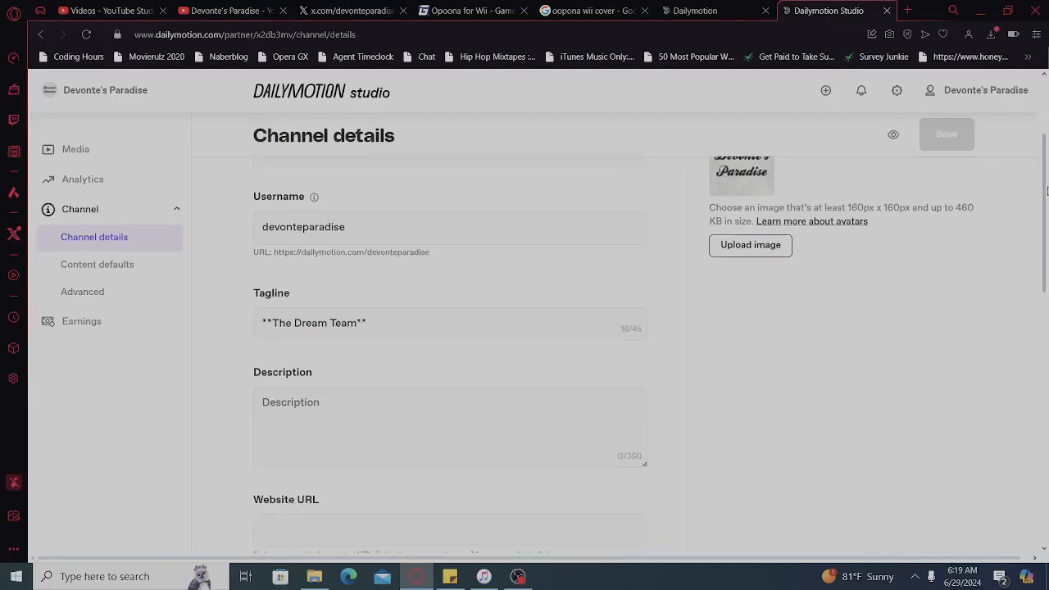
pyautogui.scroll(-3)
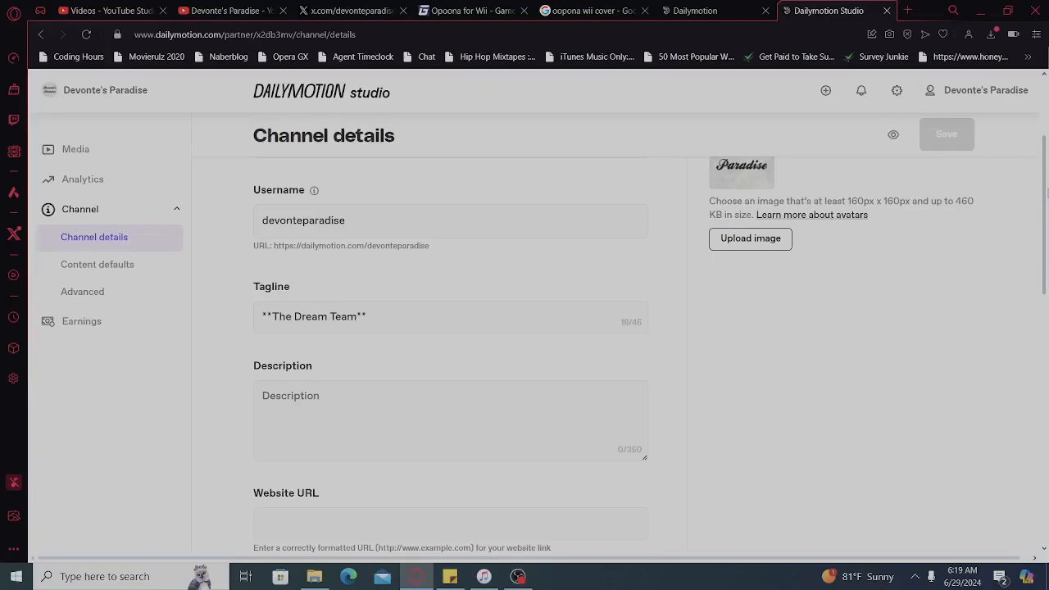
pyautogui.scroll(-3)
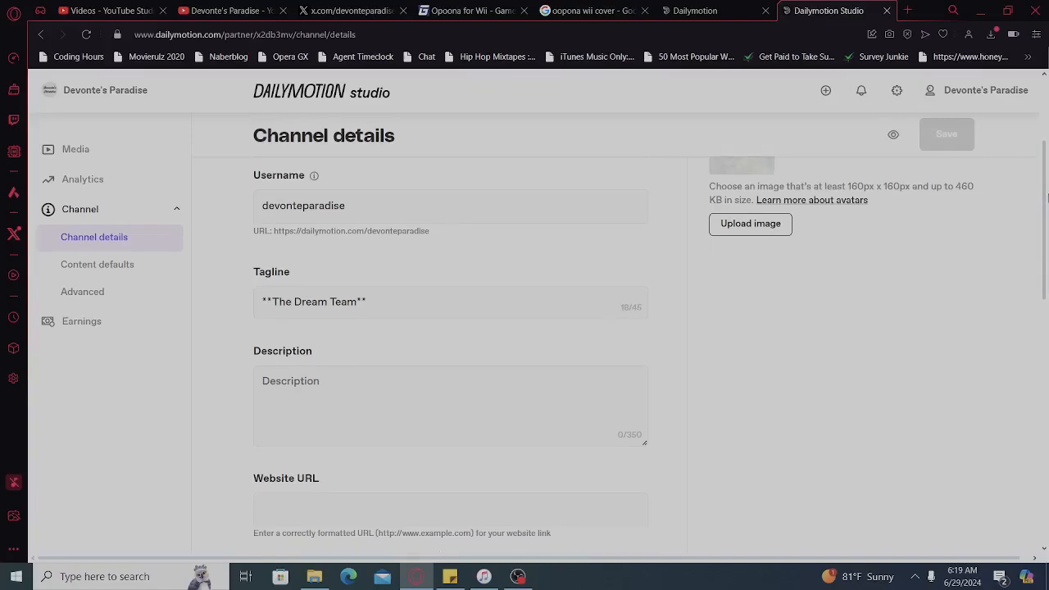
# - On the Devonte's Paradise YouTube page, view the full About description and close it
pyautogui.click(229, 10)
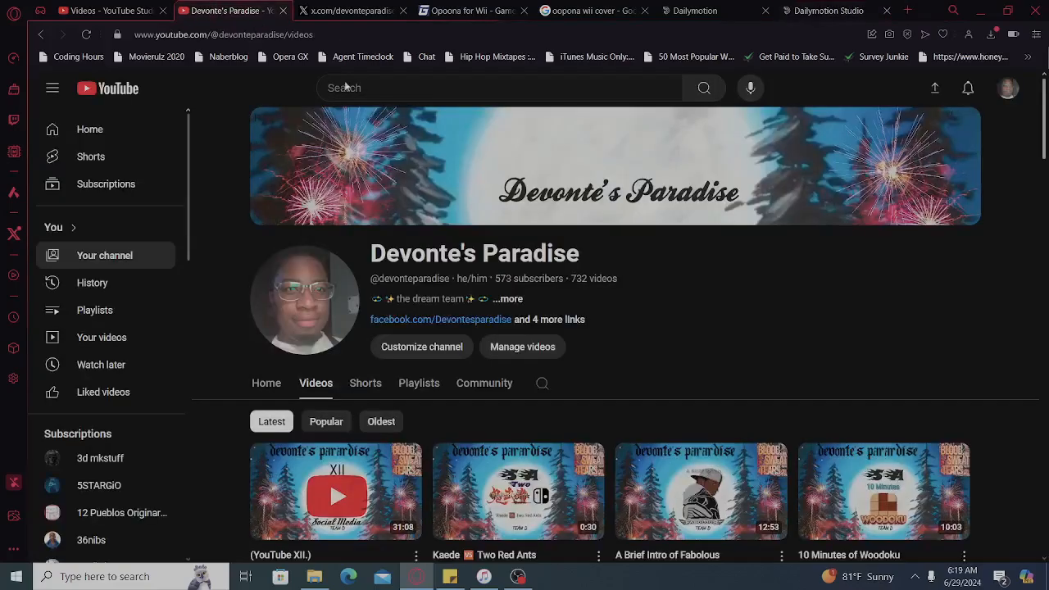
pyautogui.click(508, 299)
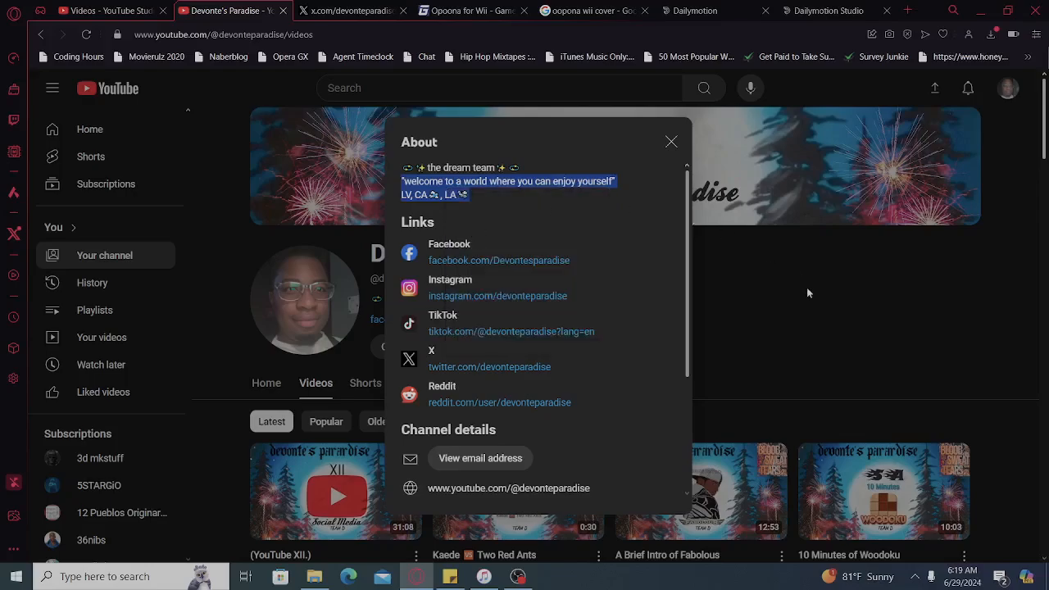
pyautogui.click(672, 141)
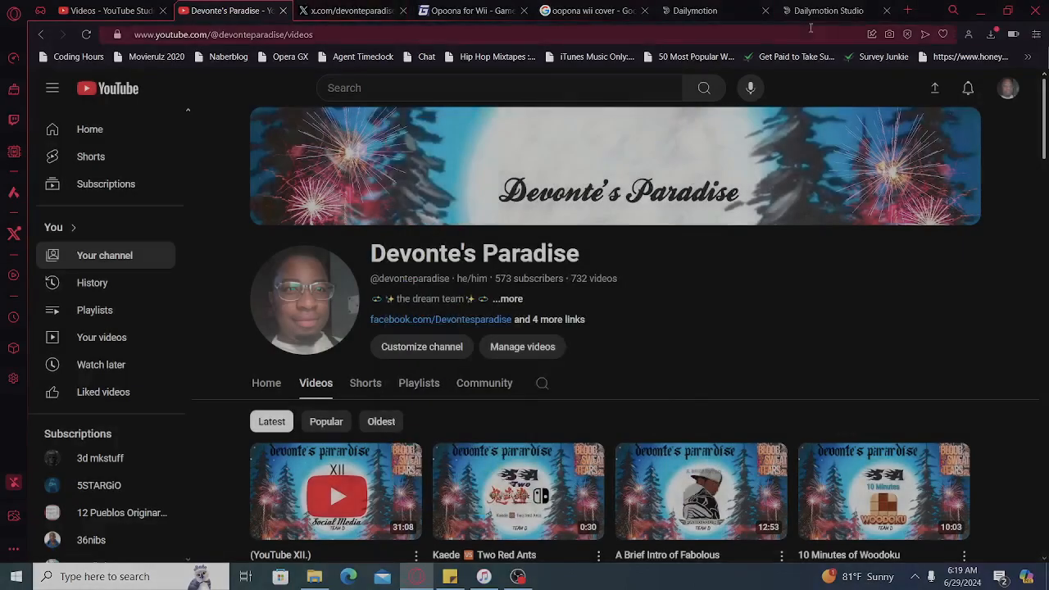
# - Paste the copied YouTube About text into the channel Description and scroll to the social URLs
pyautogui.click(833, 10)
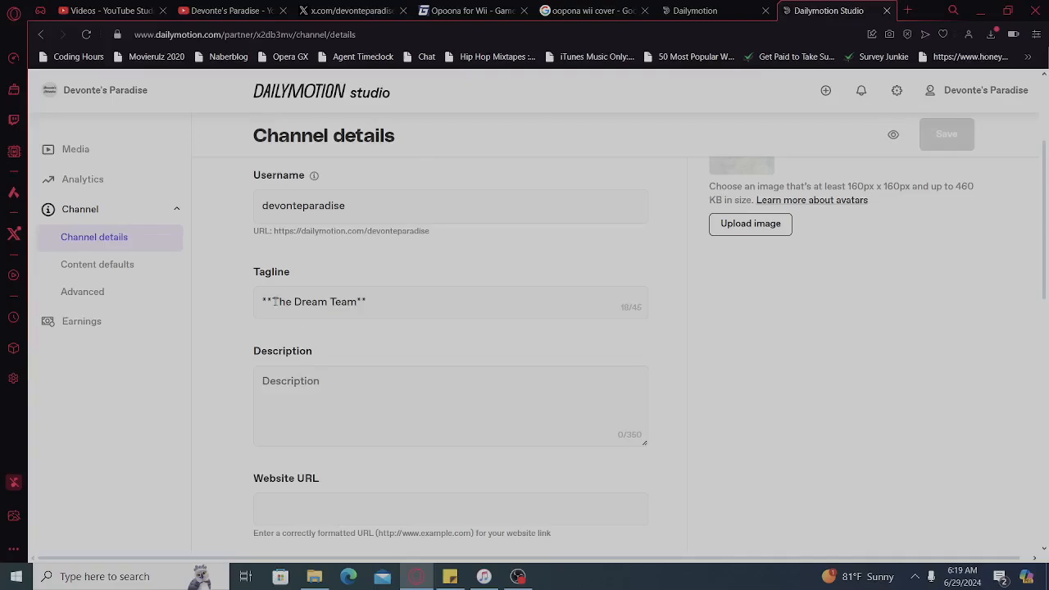
pyautogui.rightClick(308, 403)
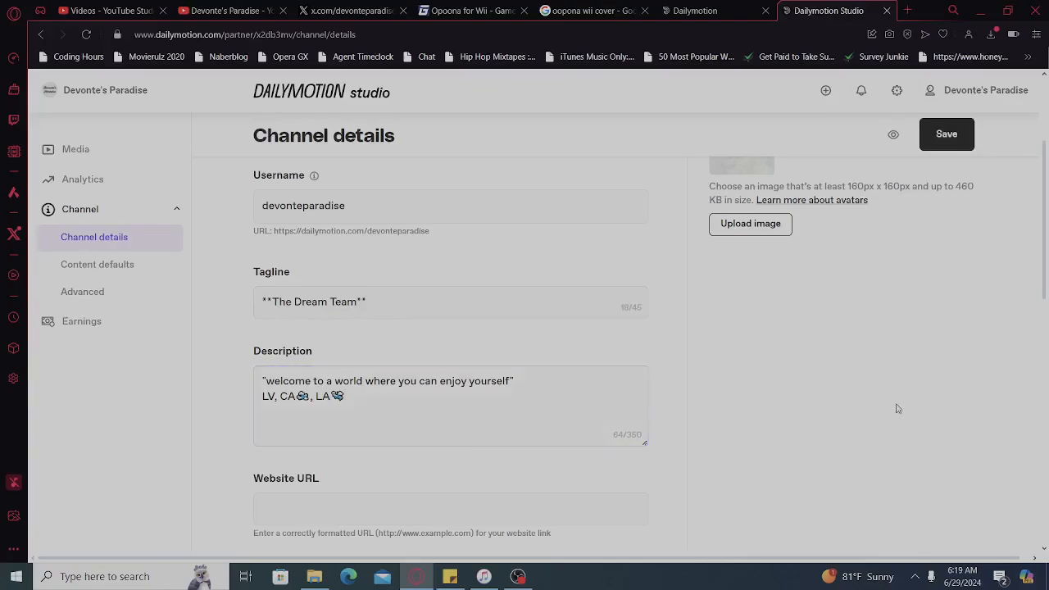
pyautogui.scroll(-3)
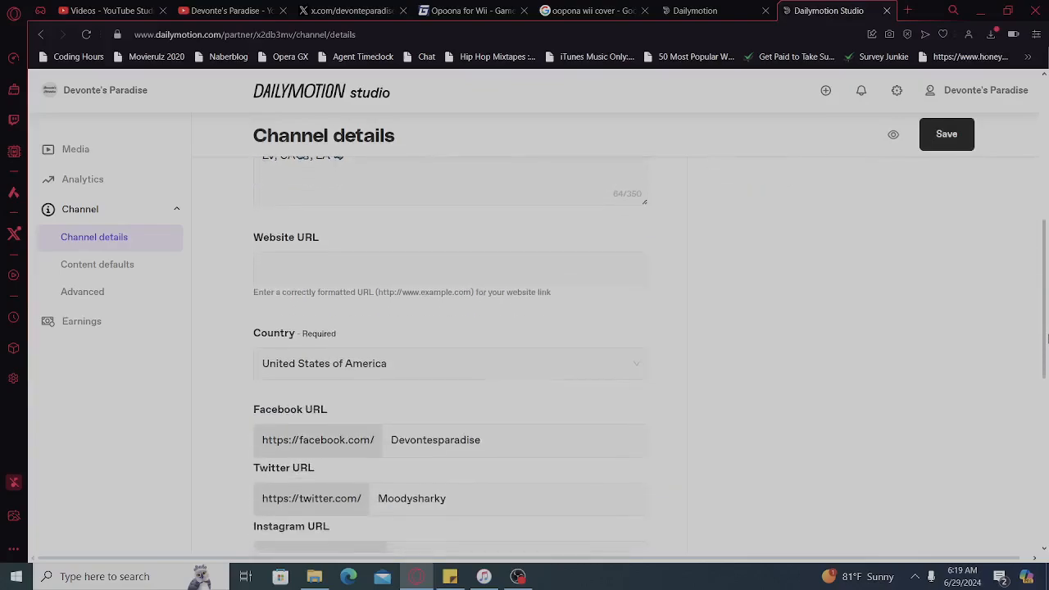
pyautogui.scroll(-3)
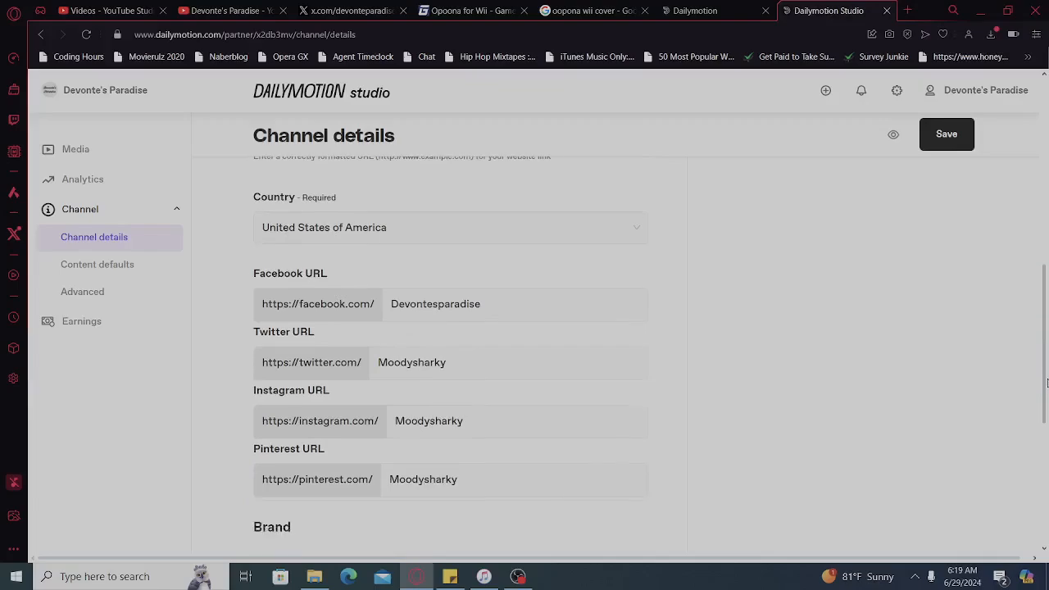
pyautogui.scroll(-3)
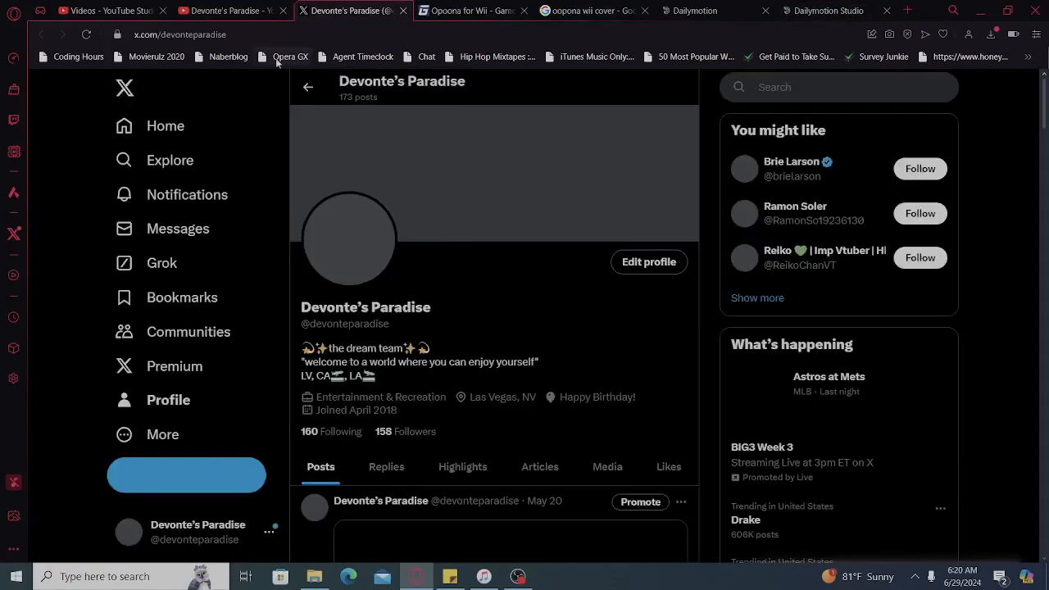
# - Switch back through the YouTube tab to the Dailymotion Studio channel details
pyautogui.click(221, 9)
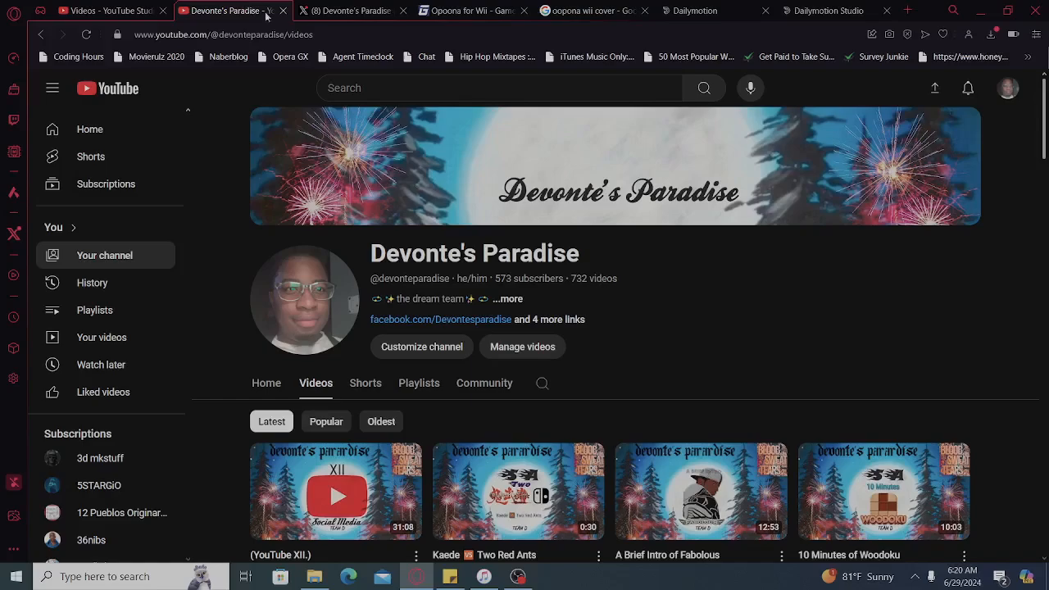
pyautogui.click(826, 10)
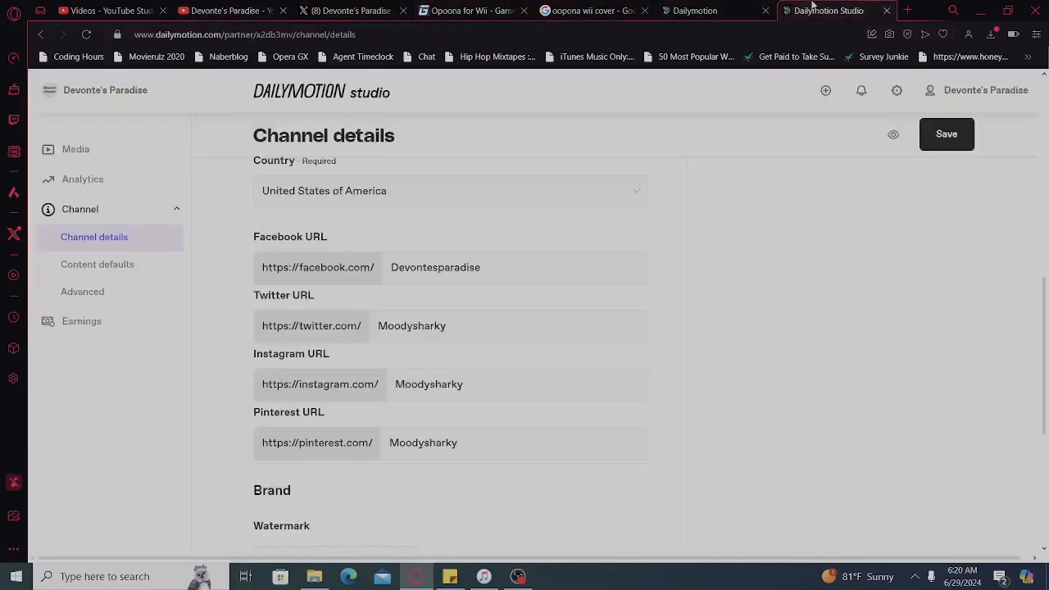
# - Replace the Twitter, Instagram and Pinterest handles with Devonteparadise
pyautogui.doubleClick(411, 325)
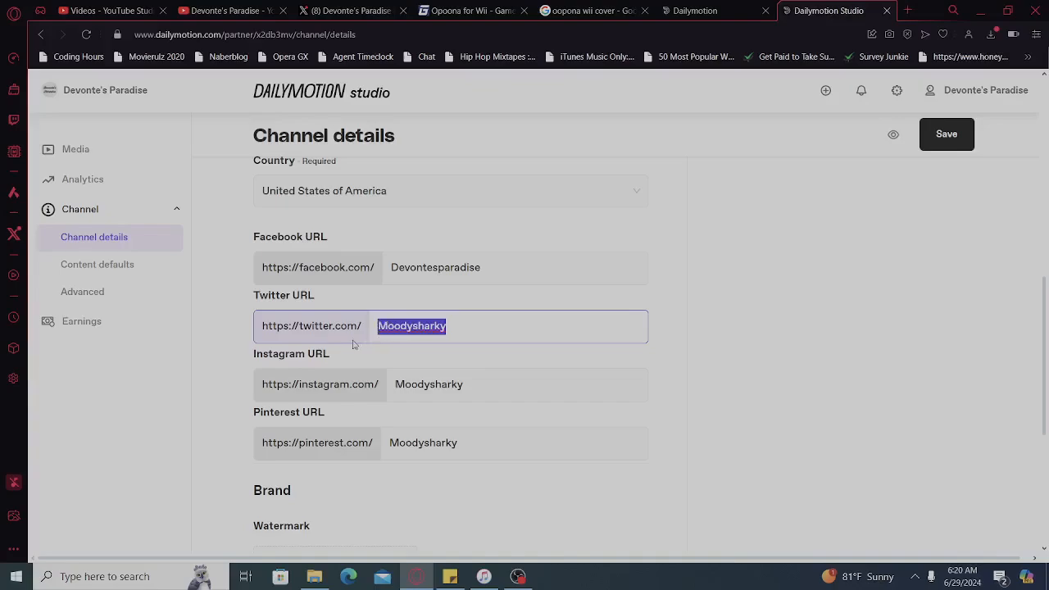
pyautogui.write('Devontepa')
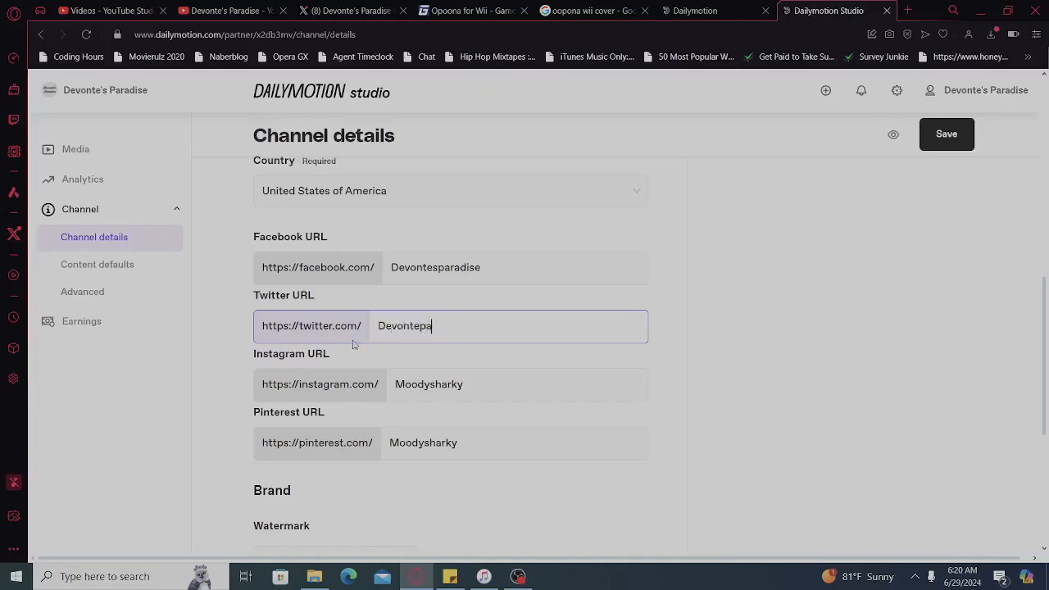
pyautogui.write('radis')
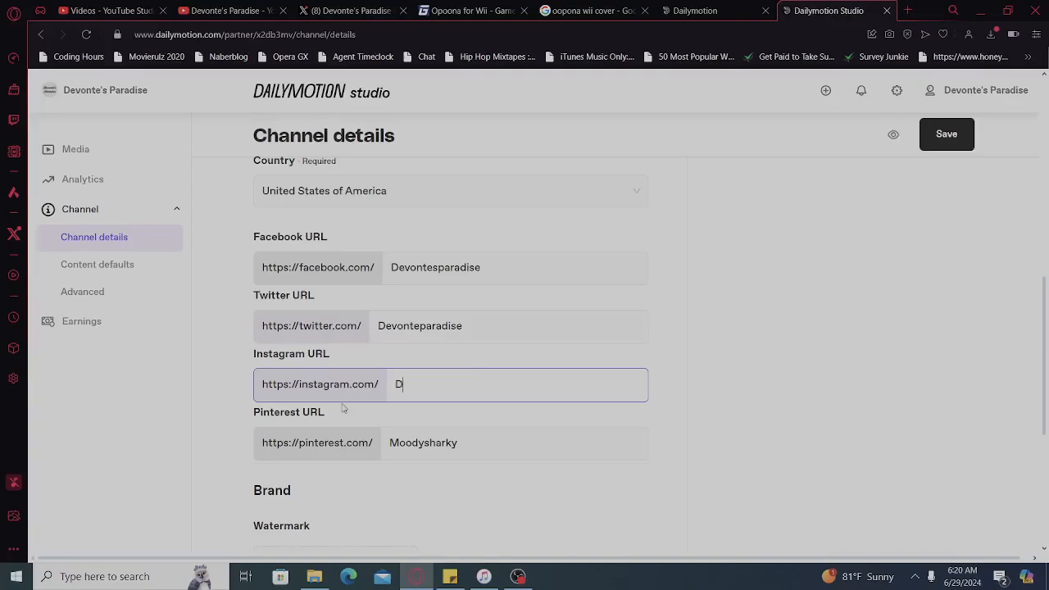
pyautogui.write('evonte')
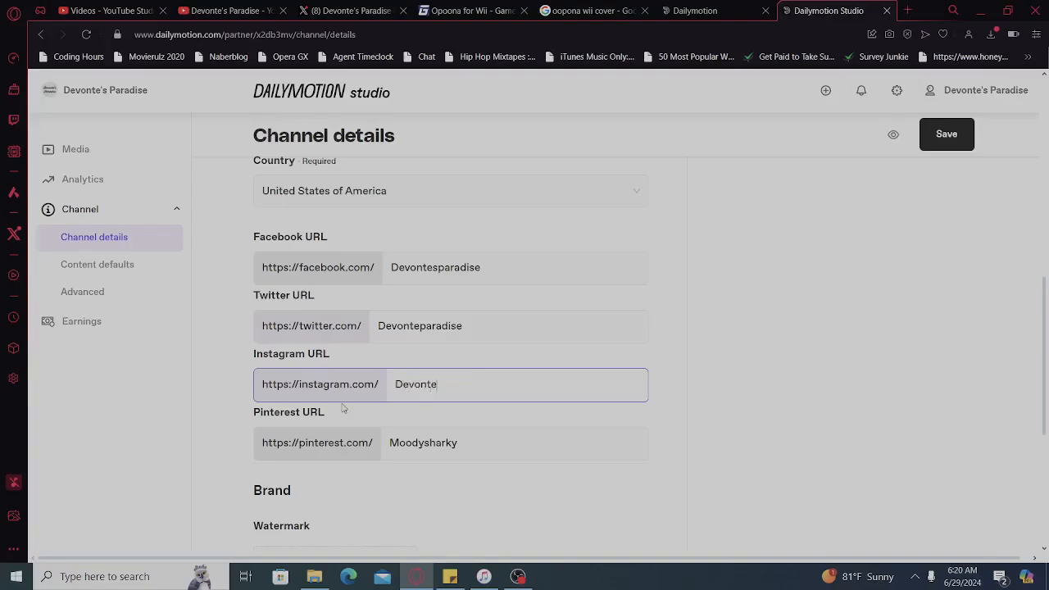
pyautogui.write('paradise')
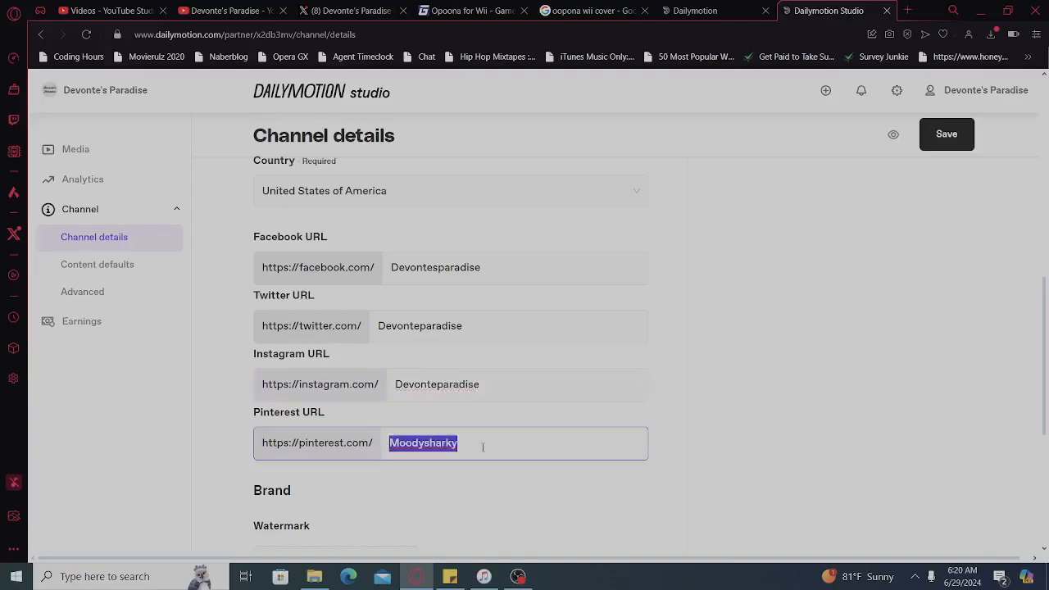
pyautogui.write('Dev')
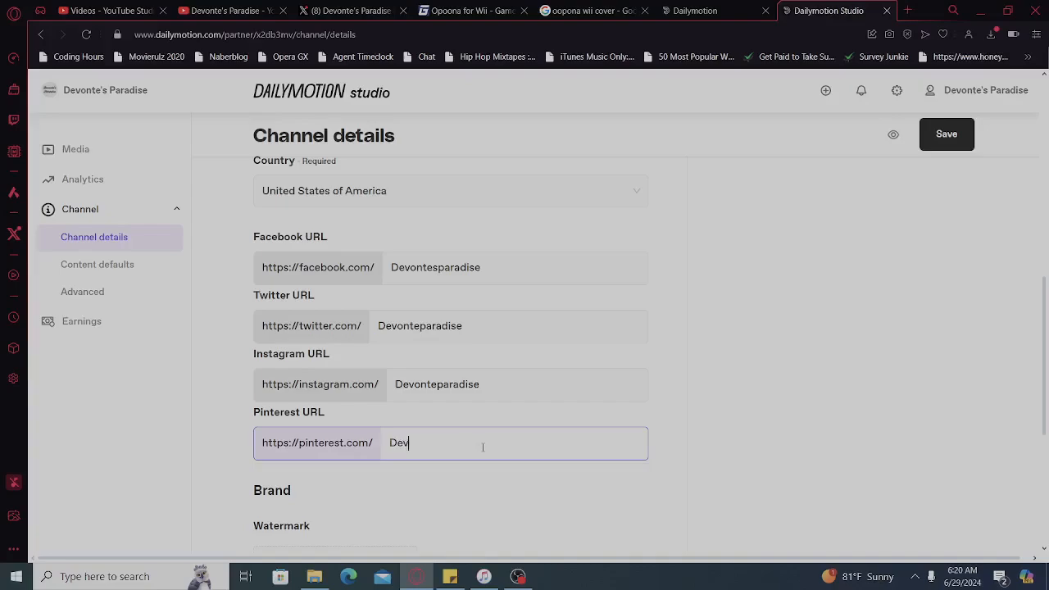
pyautogui.write('ontepa')
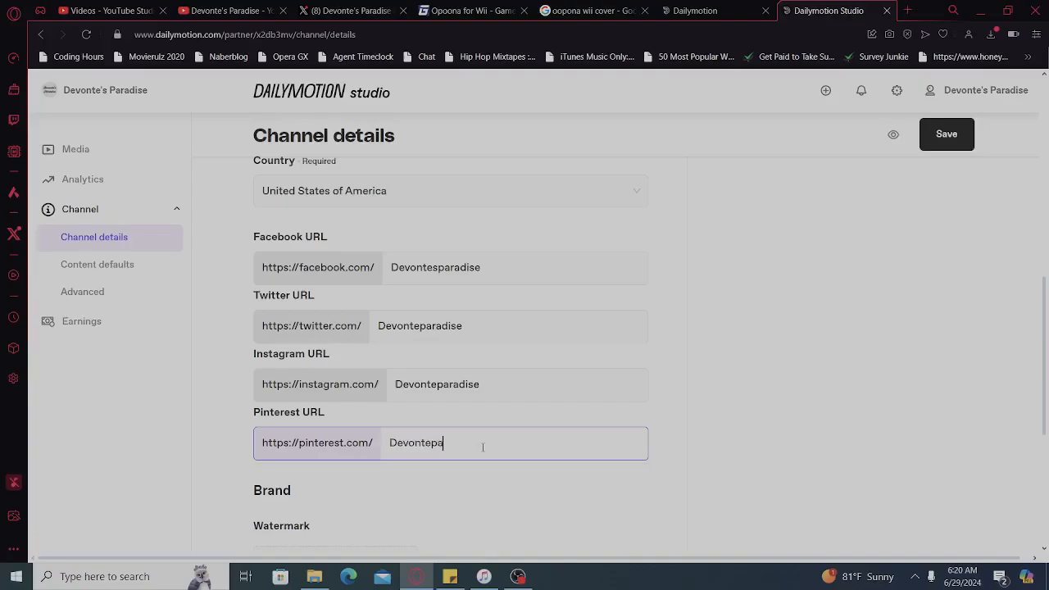
pyautogui.write('radise')
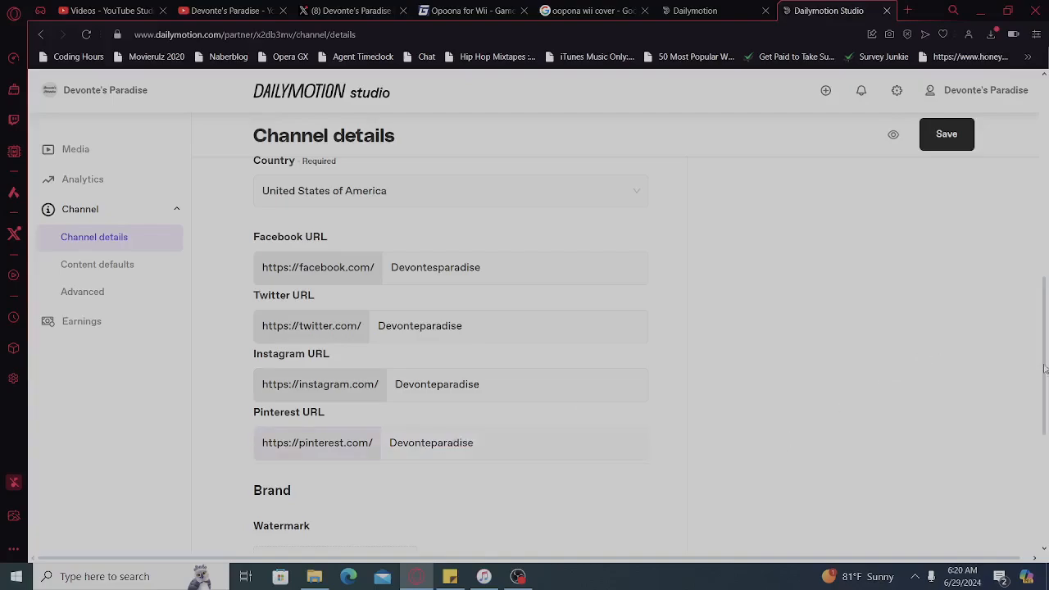
pyautogui.scroll(-3)
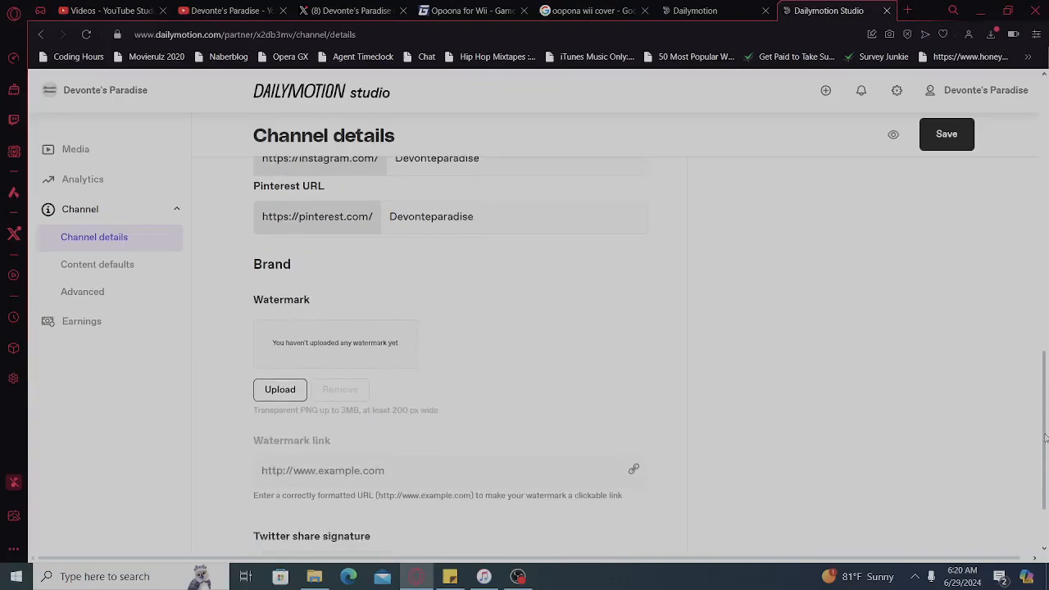
pyautogui.scroll(-3)
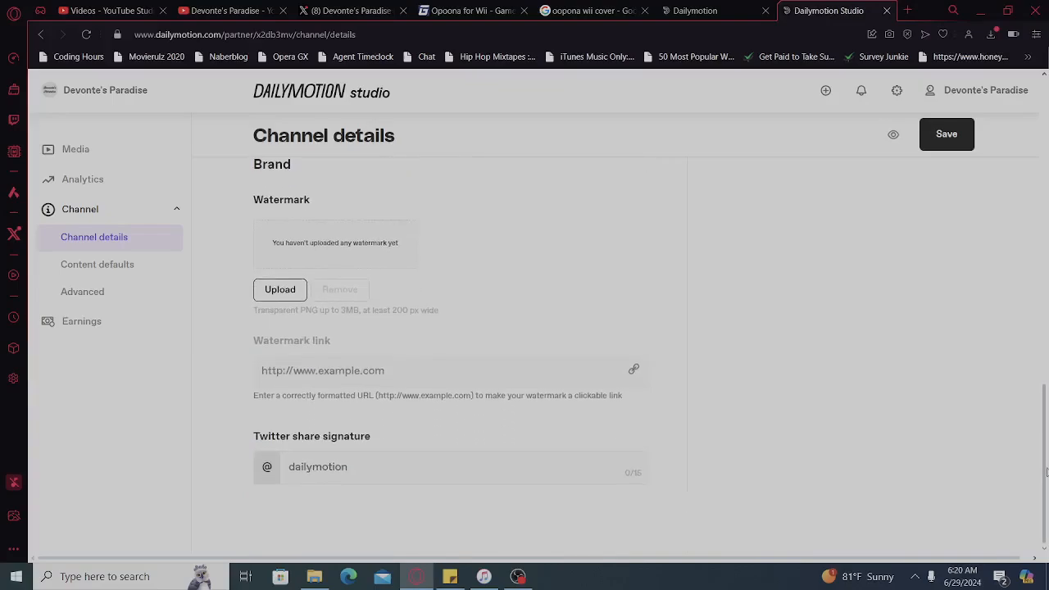
pyautogui.scroll(3)
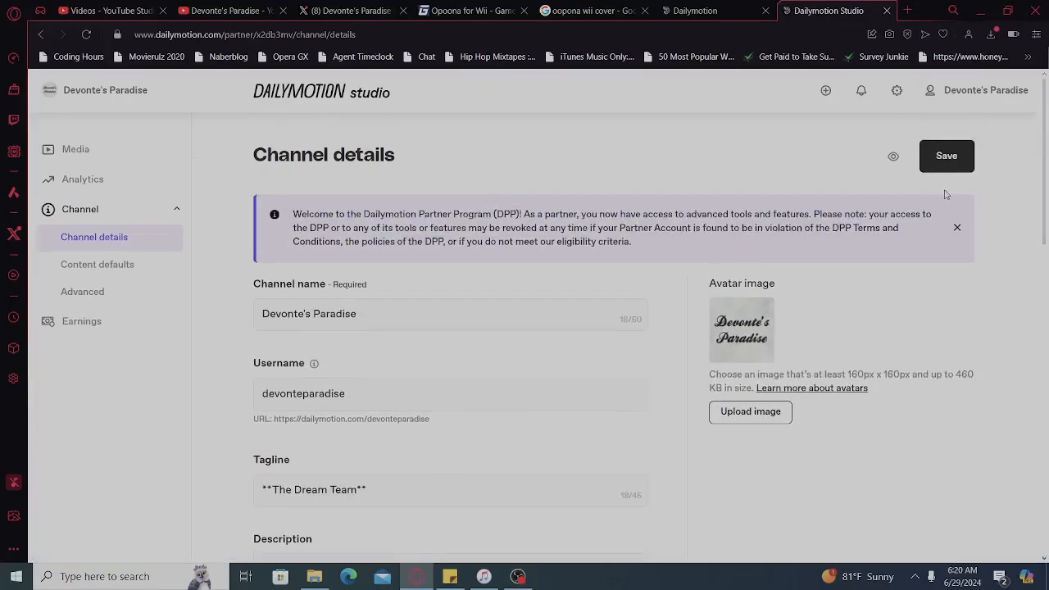
# - Save the channel details and move on to the Content defaults page
pyautogui.click(948, 156)
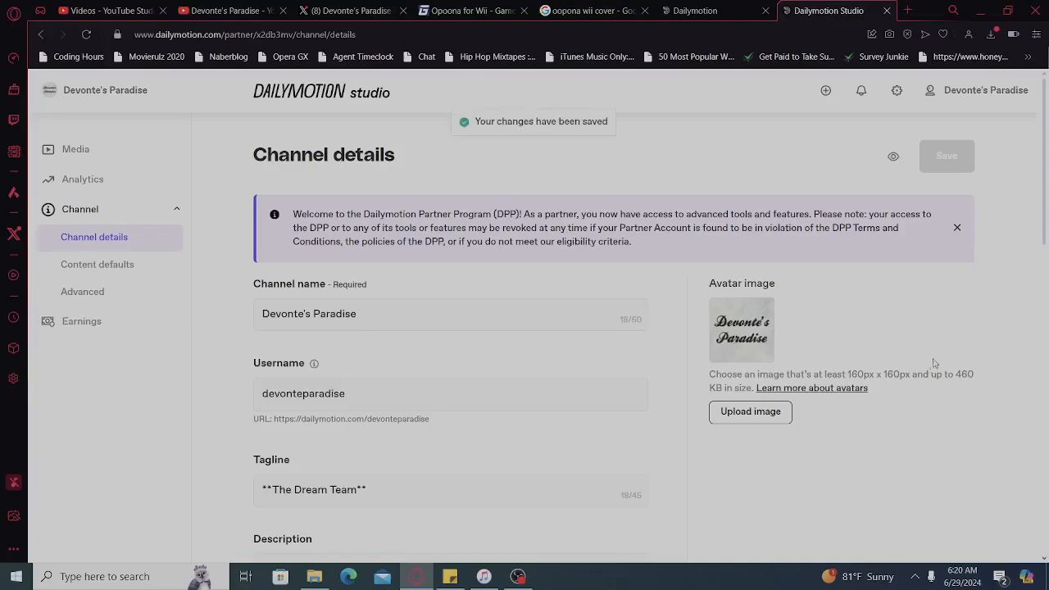
pyautogui.moveTo(102, 270)
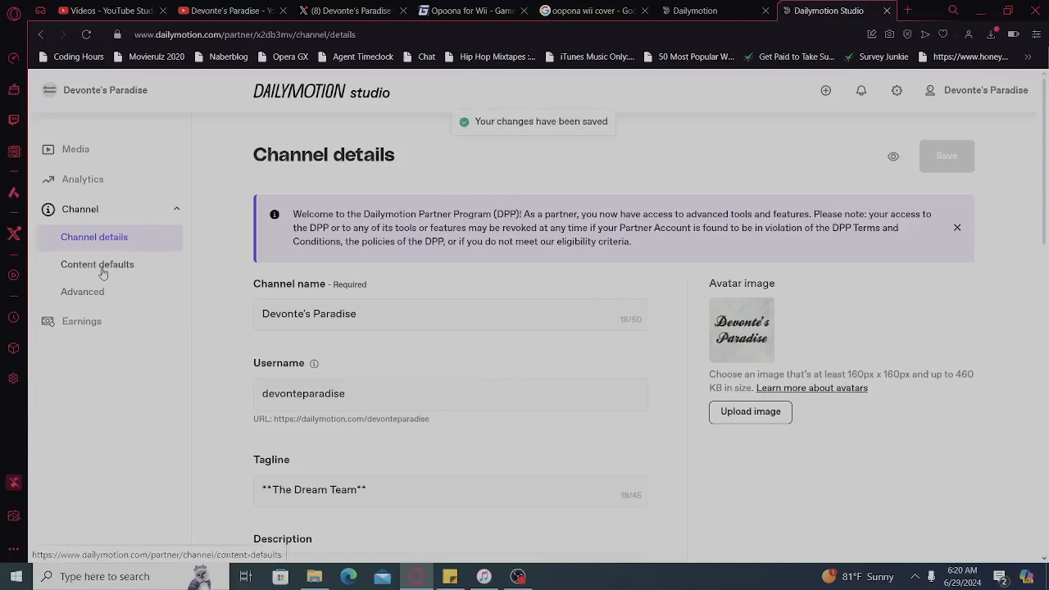
pyautogui.click(97, 264)
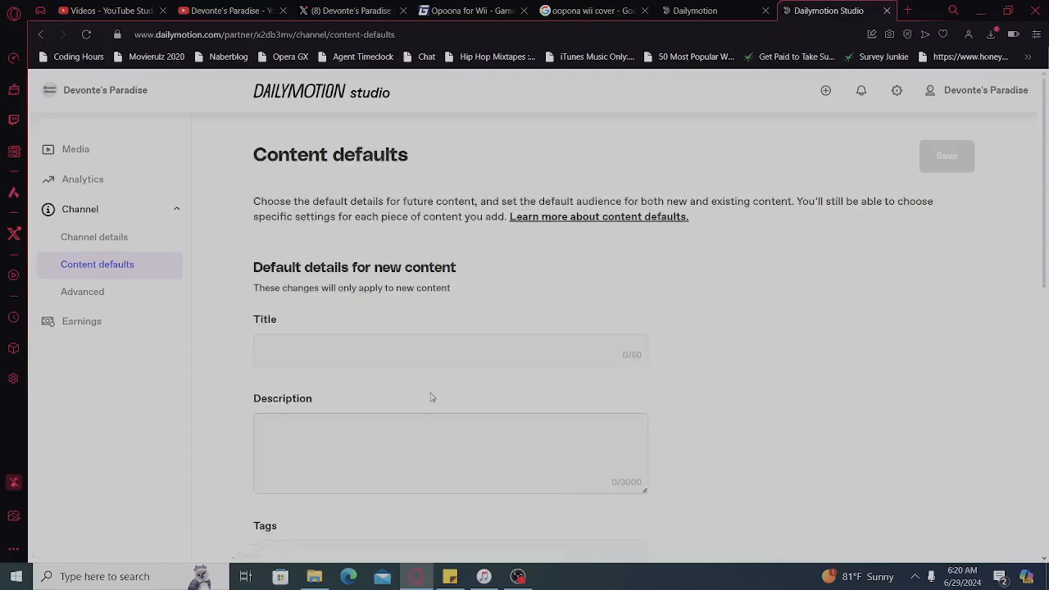
# - Browse the Advanced channel settings, then go to the Earnings payment details
pyautogui.click(82, 292)
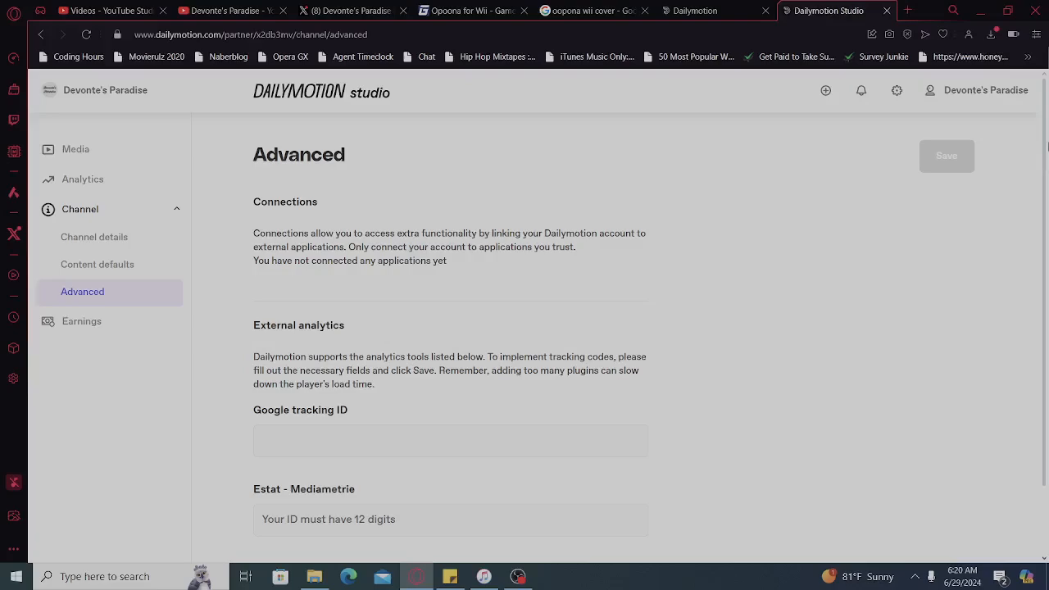
pyautogui.scroll(-3)
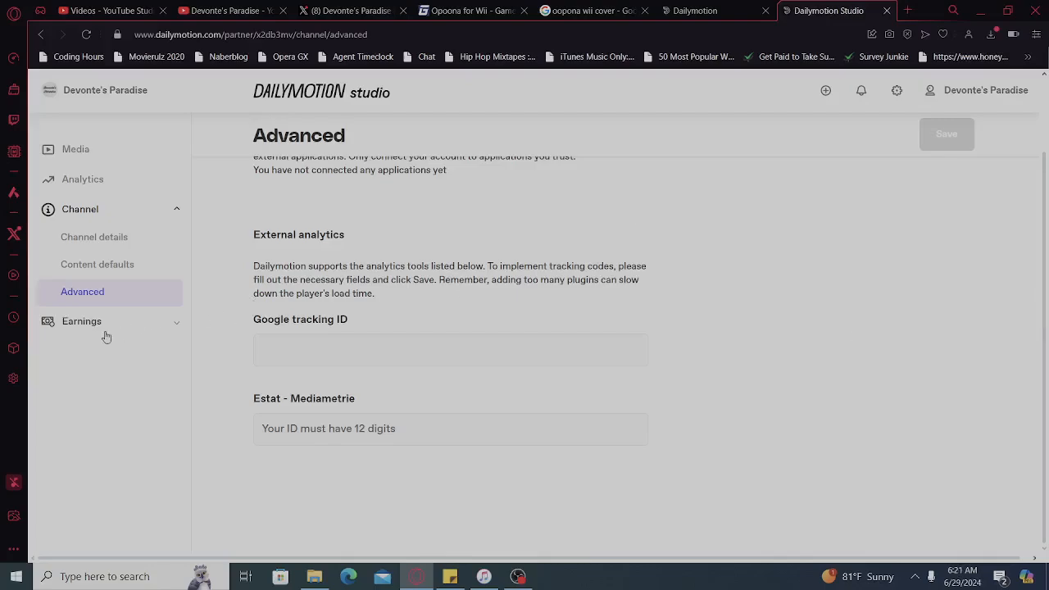
pyautogui.click(82, 321)
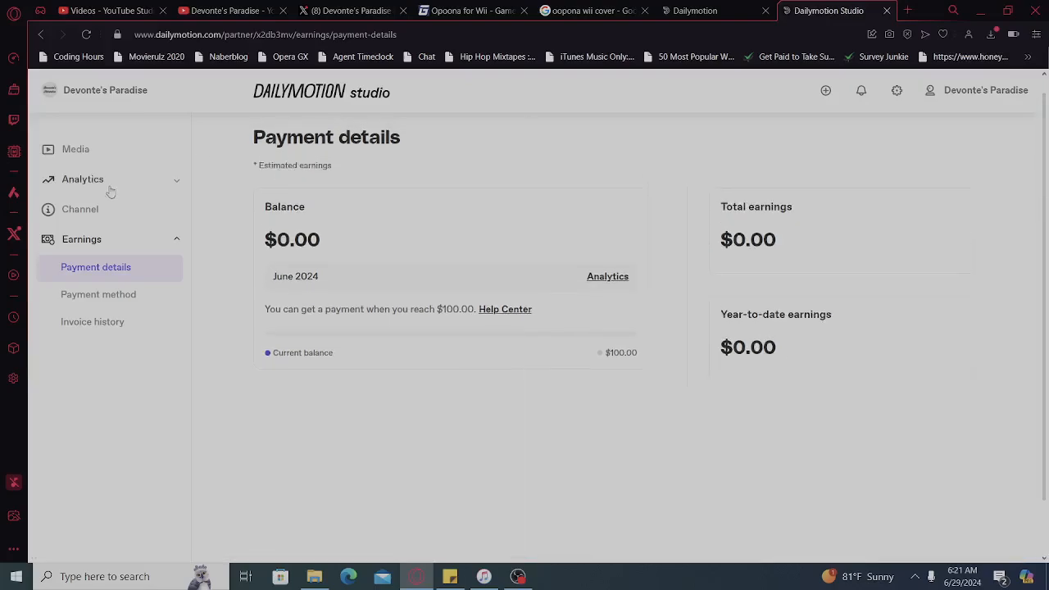
# - View the empty Invoice history, revisit profile settings, and exit to the Dailymotion home feed
pyautogui.click(91, 322)
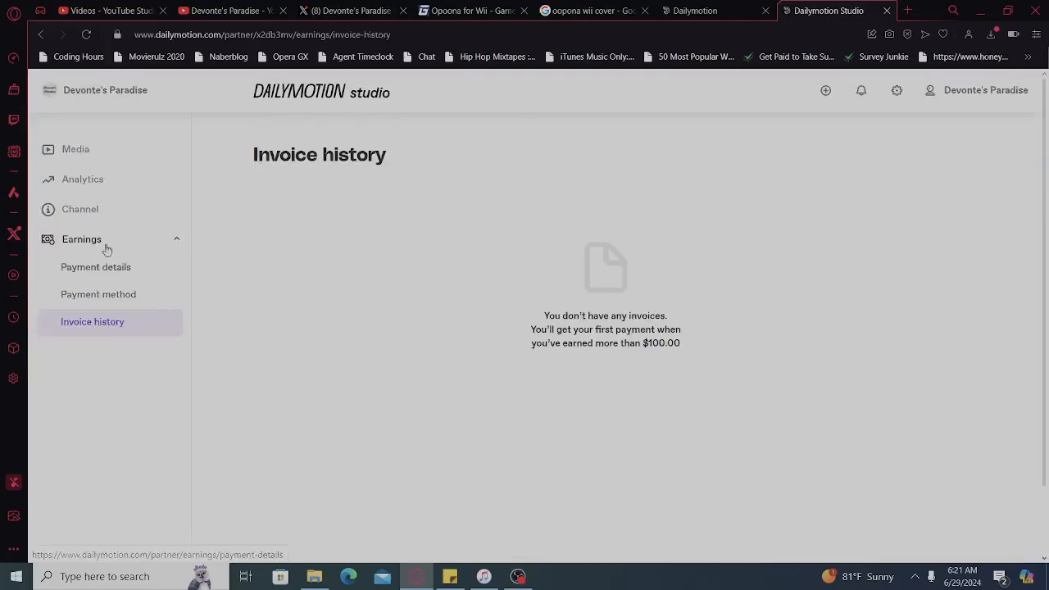
pyautogui.moveTo(131, 259)
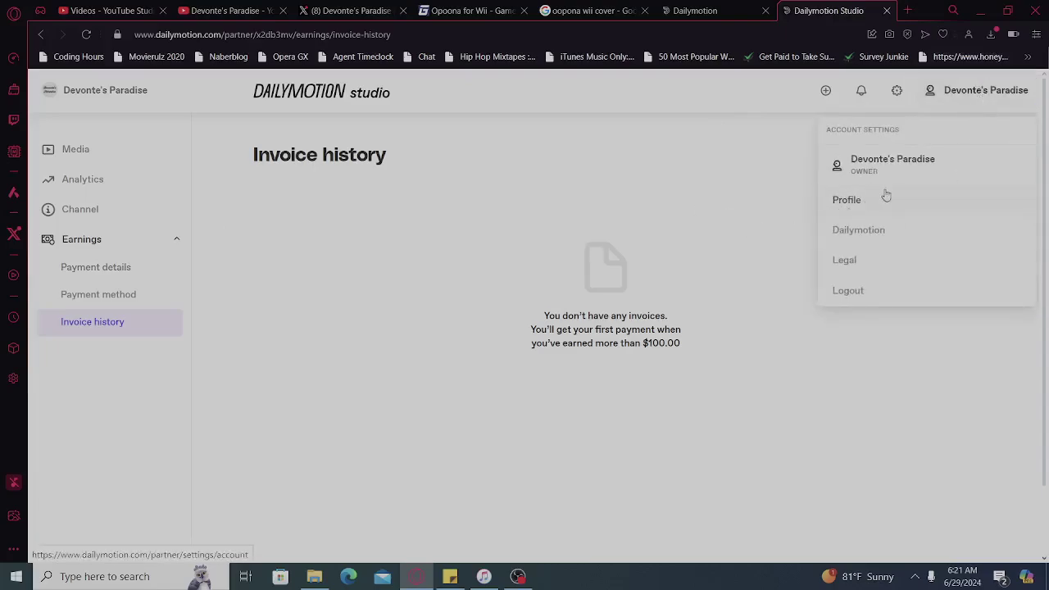
pyautogui.click(846, 200)
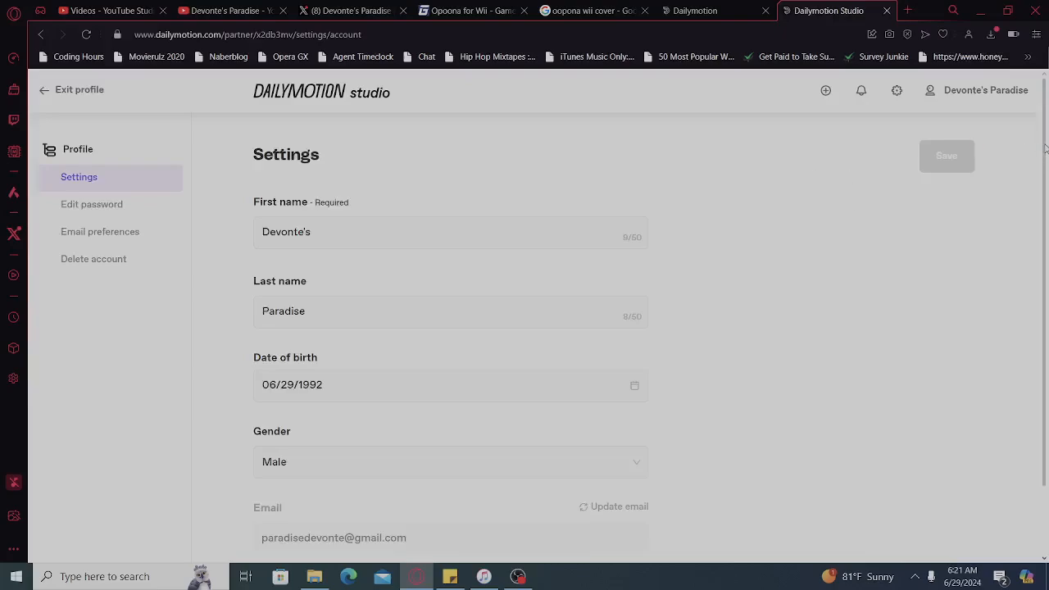
pyautogui.click(983, 90)
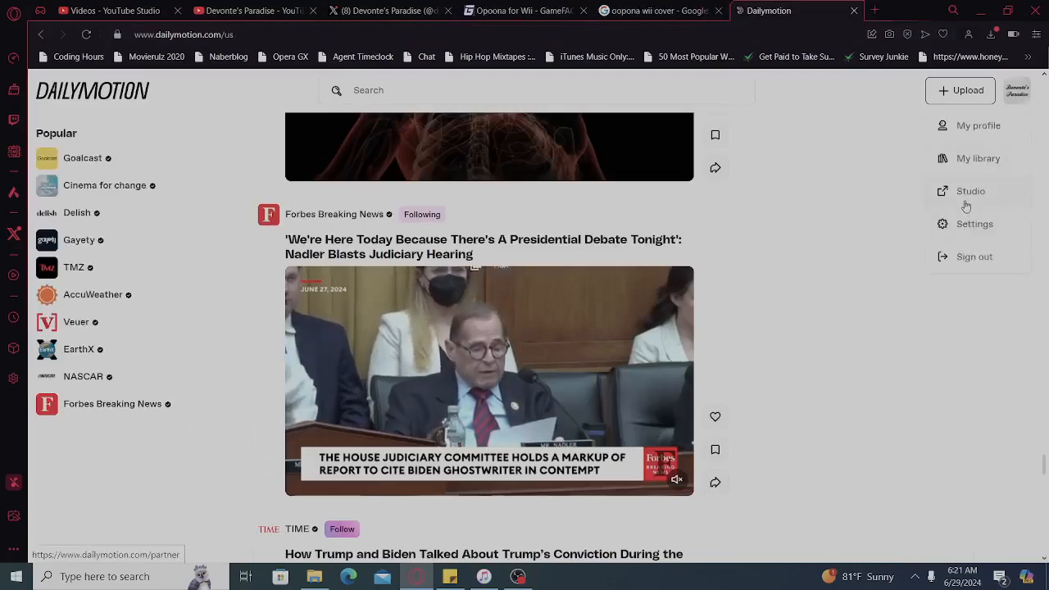
# - Return to the Studio and scroll the Videos list down to its second page of December 2020 uploads
pyautogui.click(970, 190)
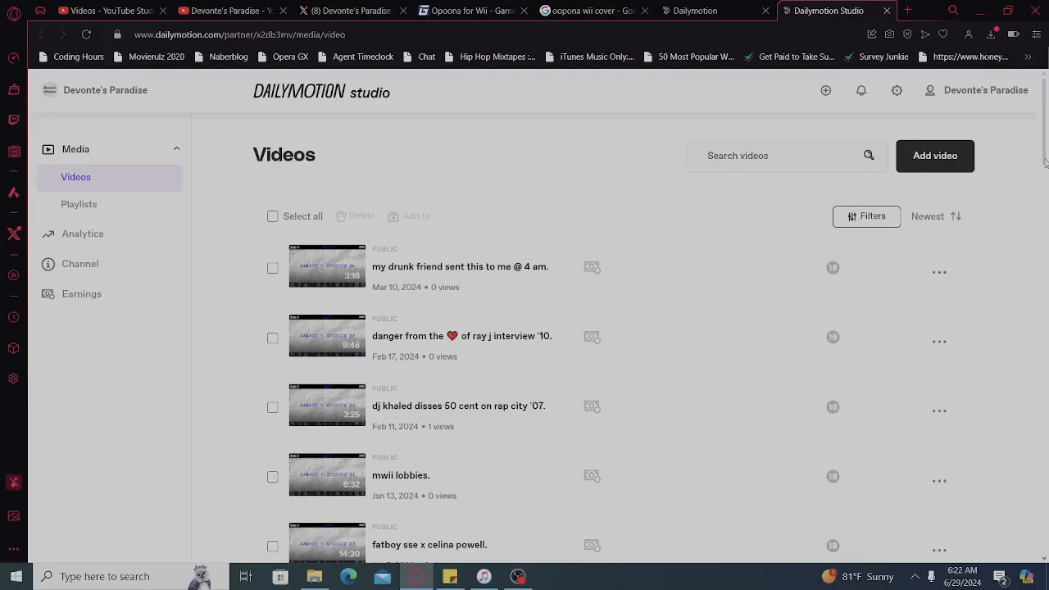
pyautogui.scroll(-3)
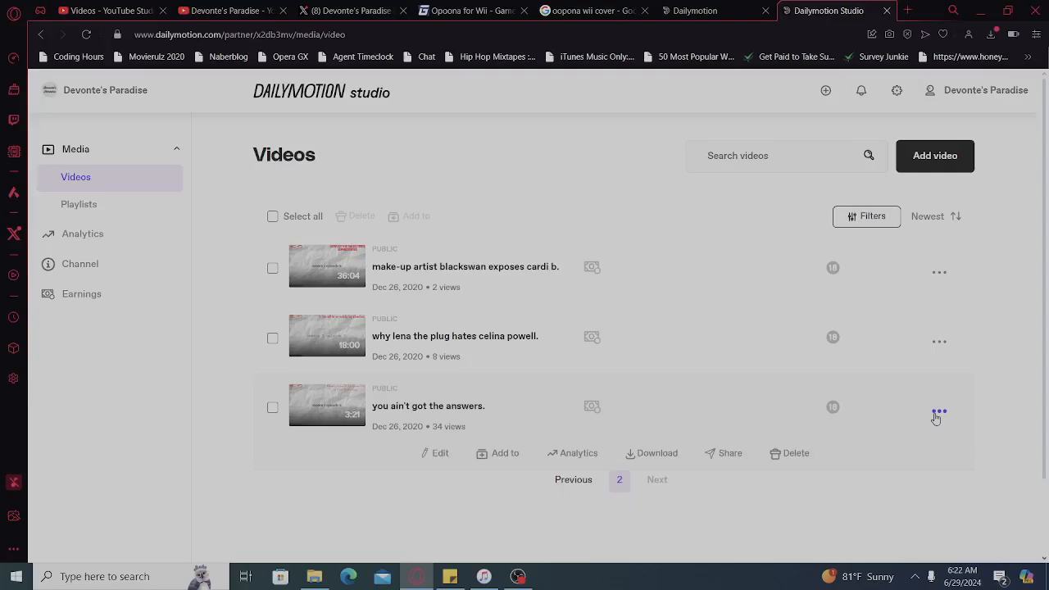
pyautogui.click(436, 452)
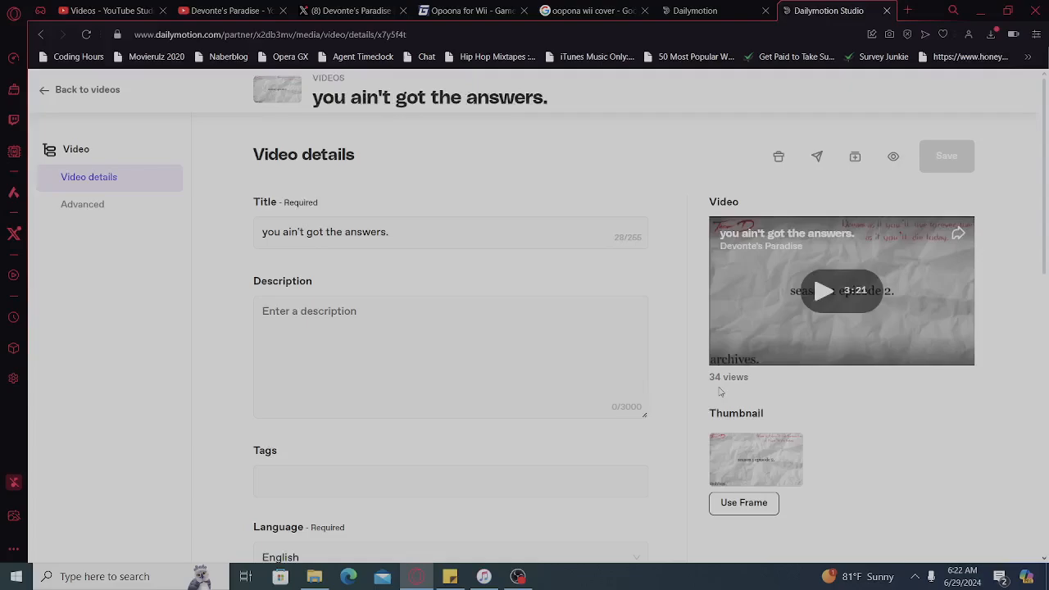
pyautogui.moveTo(1043, 203)
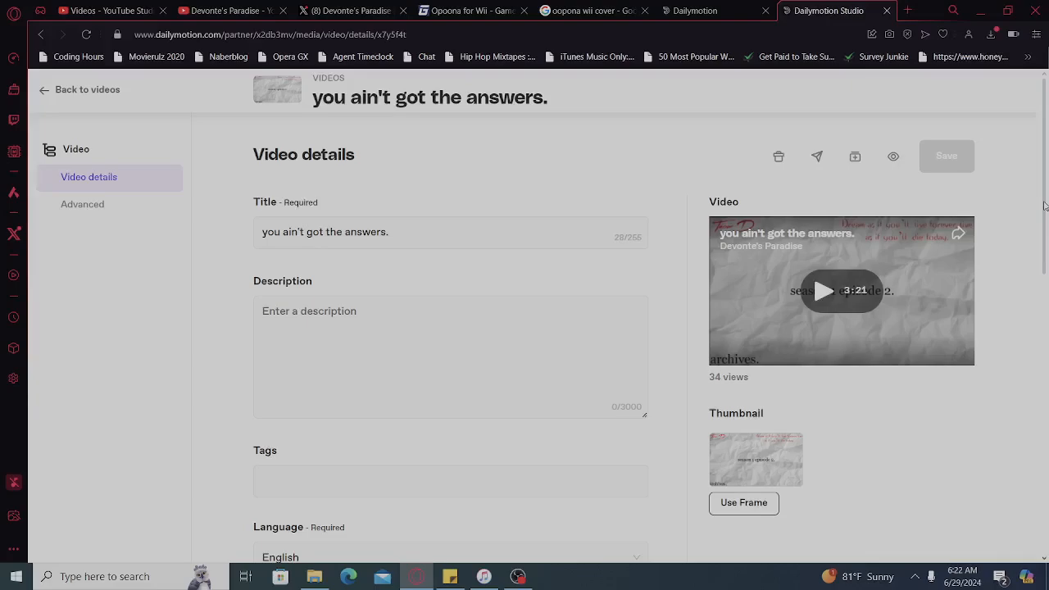
pyautogui.click(82, 204)
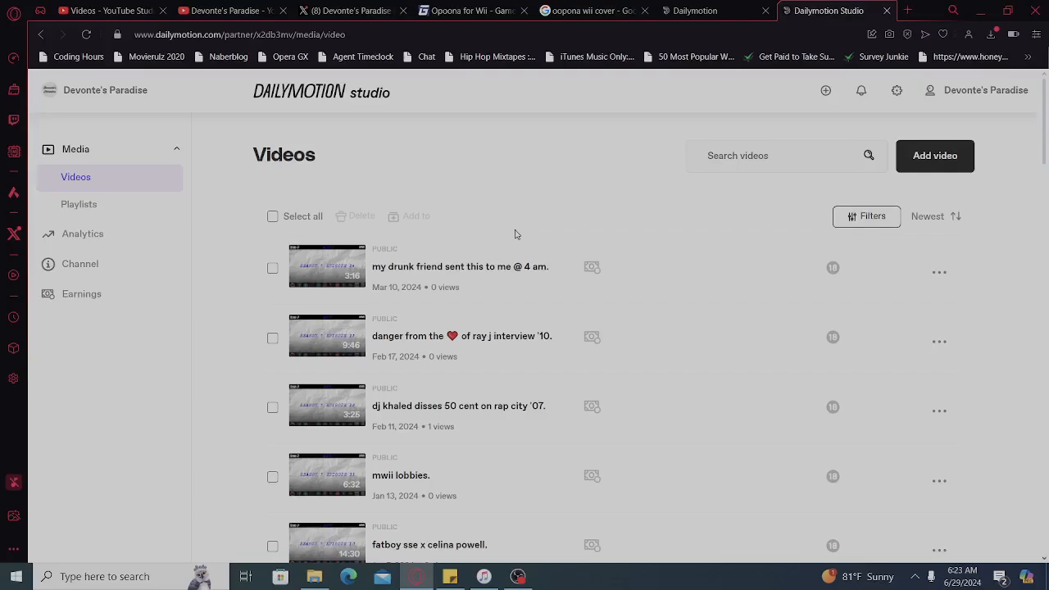
pyautogui.moveTo(525, 316)
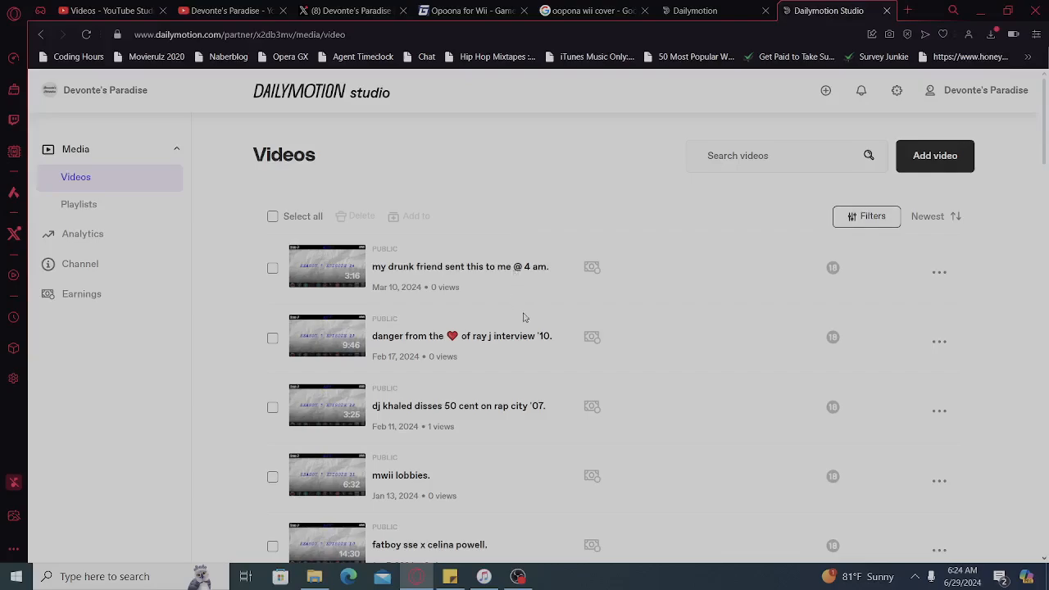
pyautogui.moveTo(516, 575)
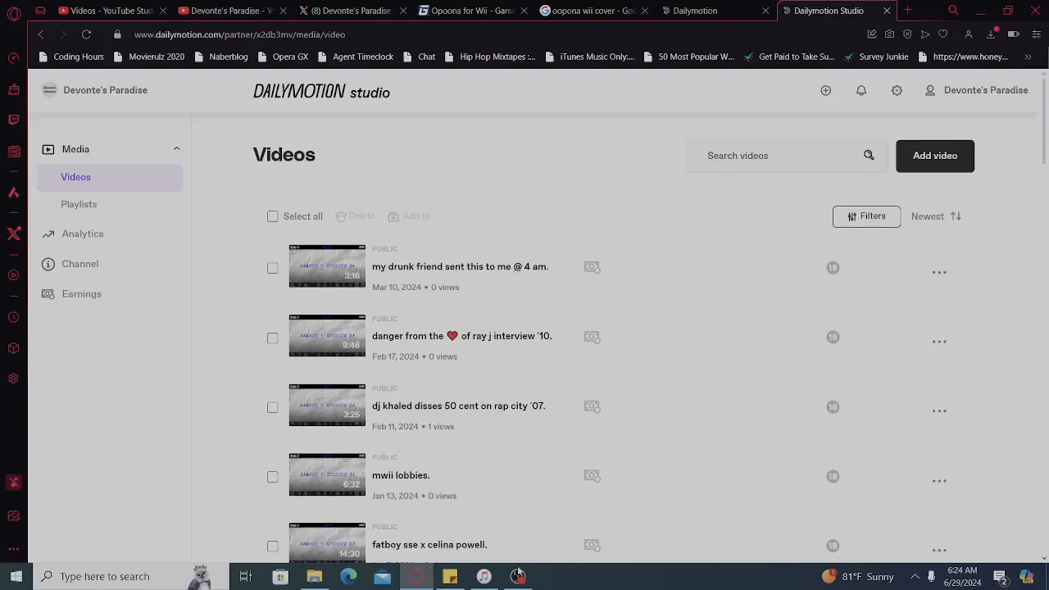